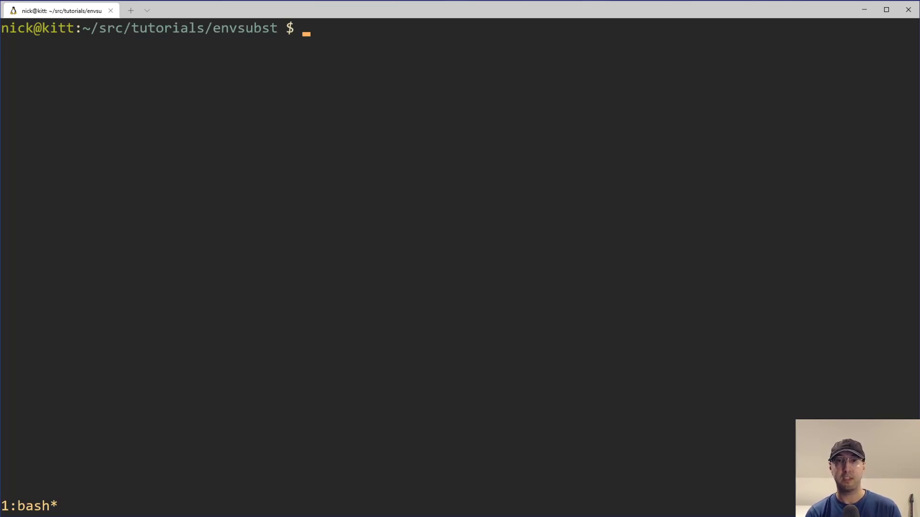
Pipe echo "hello $PERSON" through envsubst, which prints only "hello"
type("echo")
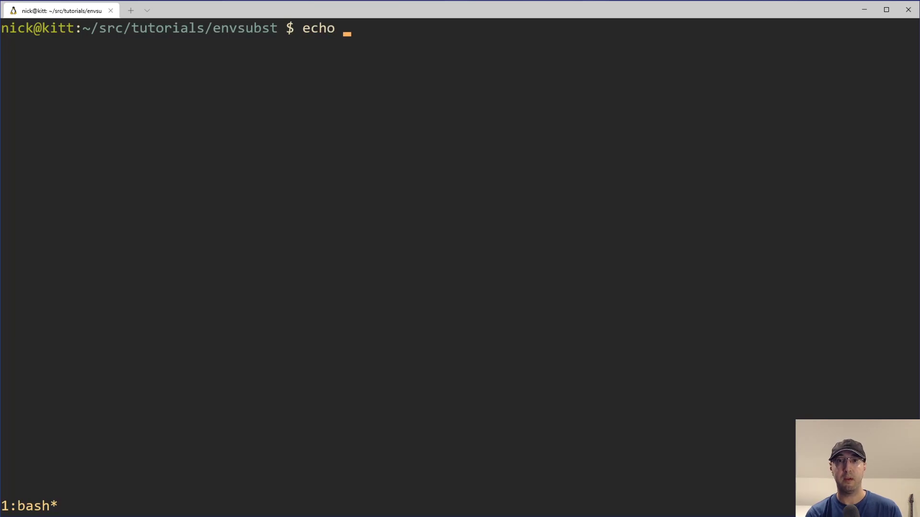
type("\"hello")
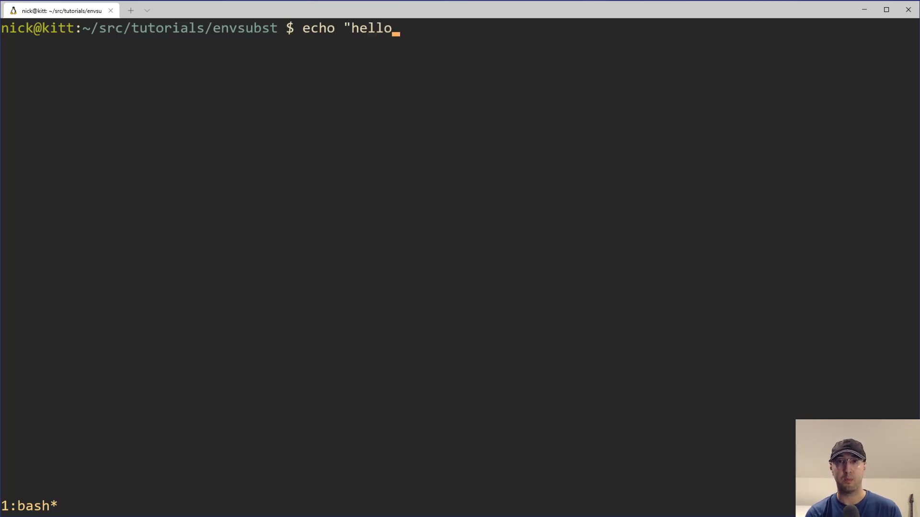
type("$PERSON\"")
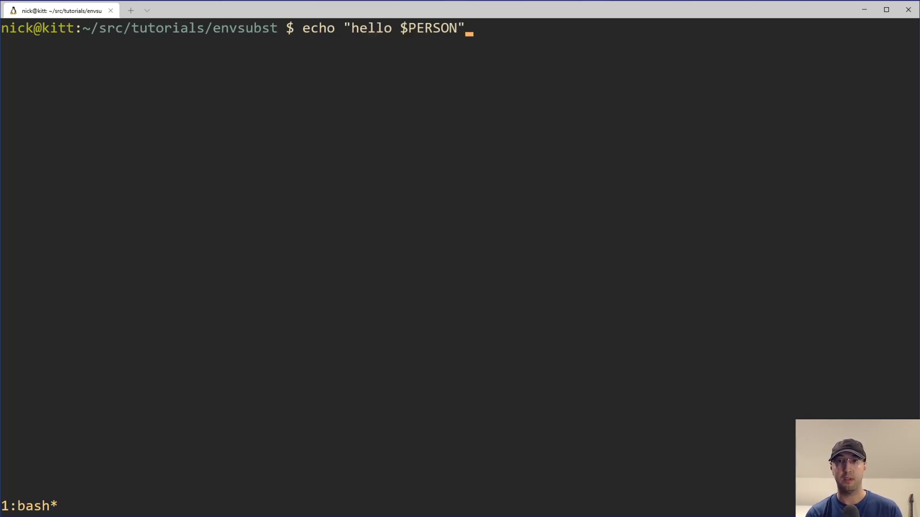
type("| envsubst")
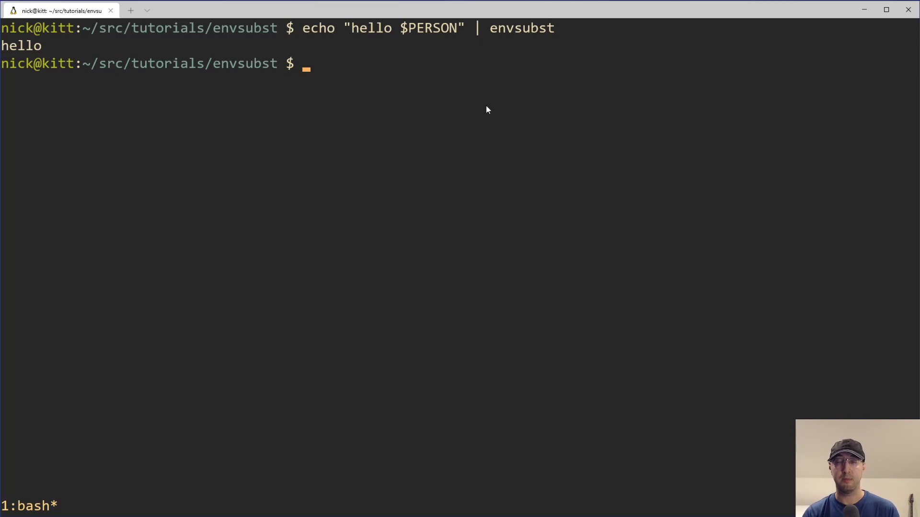
Export PERSON=nick, then retype and cancel the echo | envsubst greeting command
type("echo $PERSON")
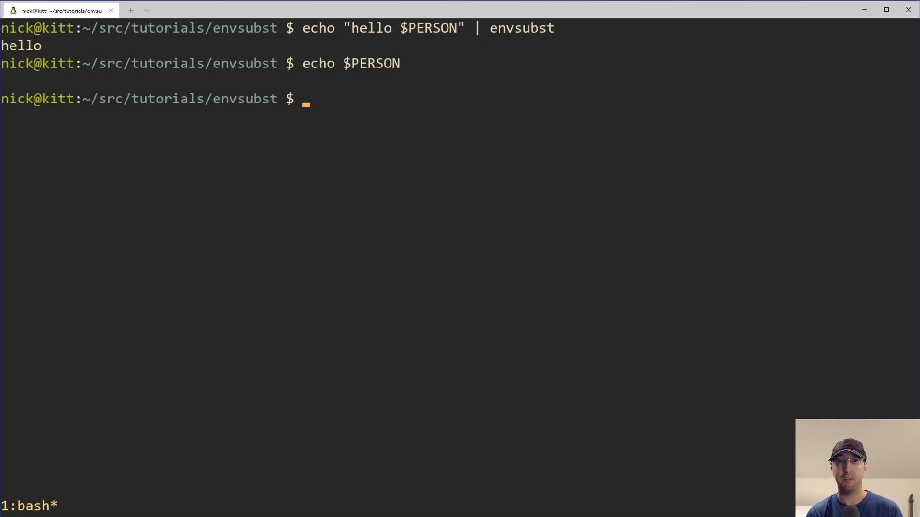
type("export")
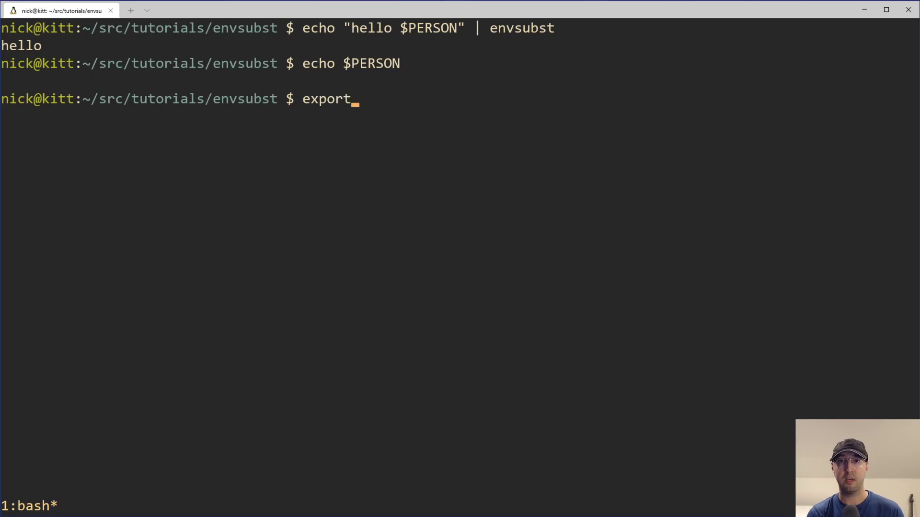
type("PERSON=ni")
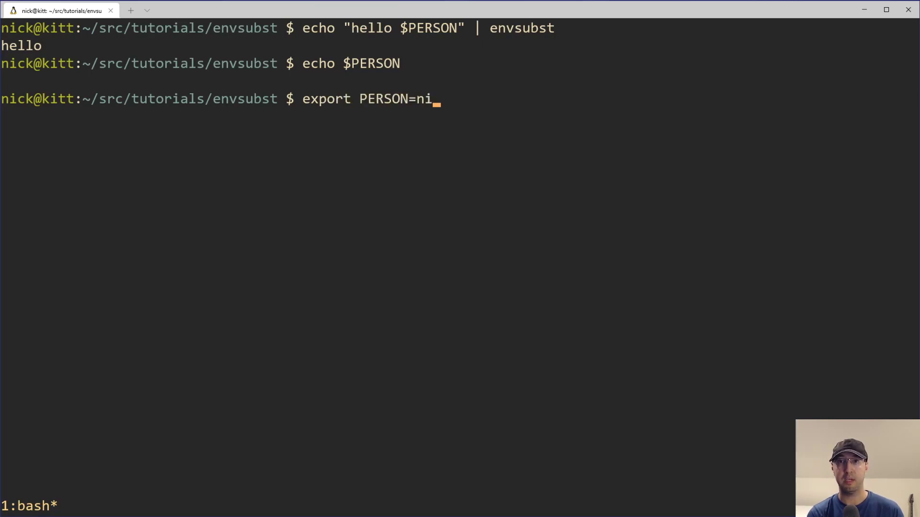
key("enter")
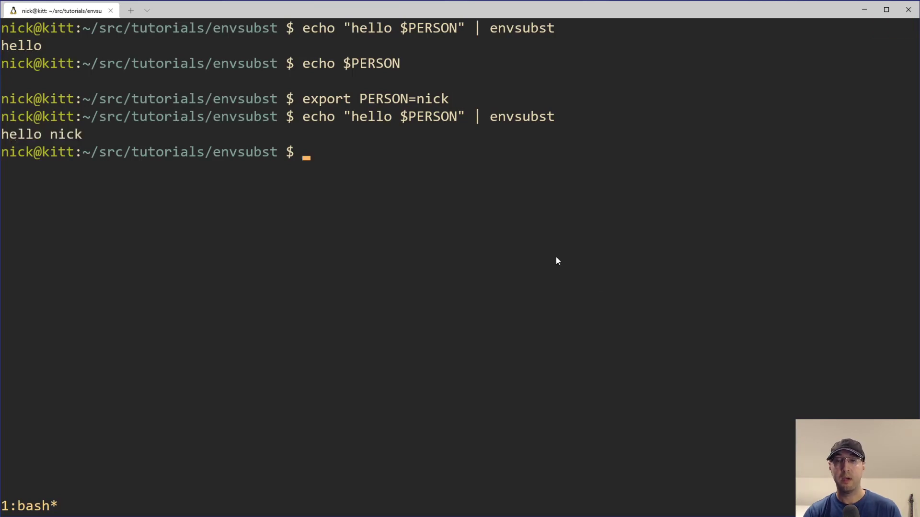
type("echo \"hello $PERSON\" | envsubst")
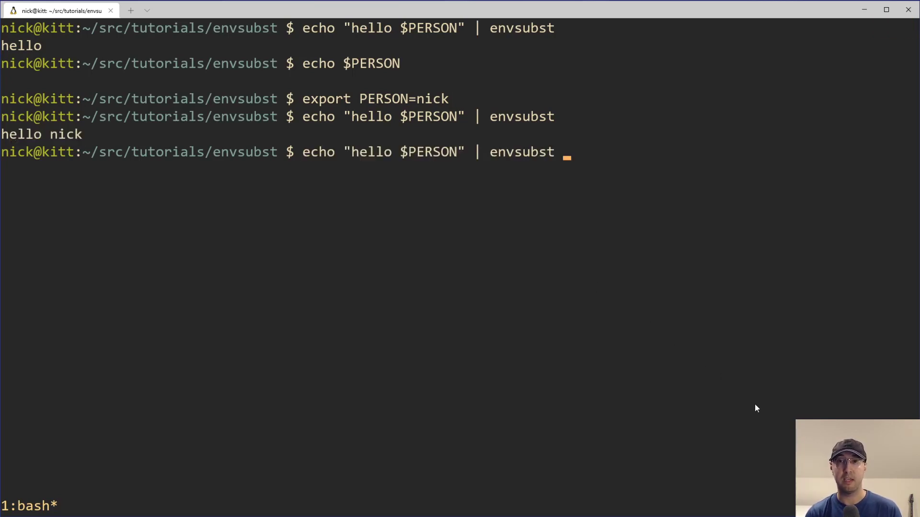
key("ctrl+c")
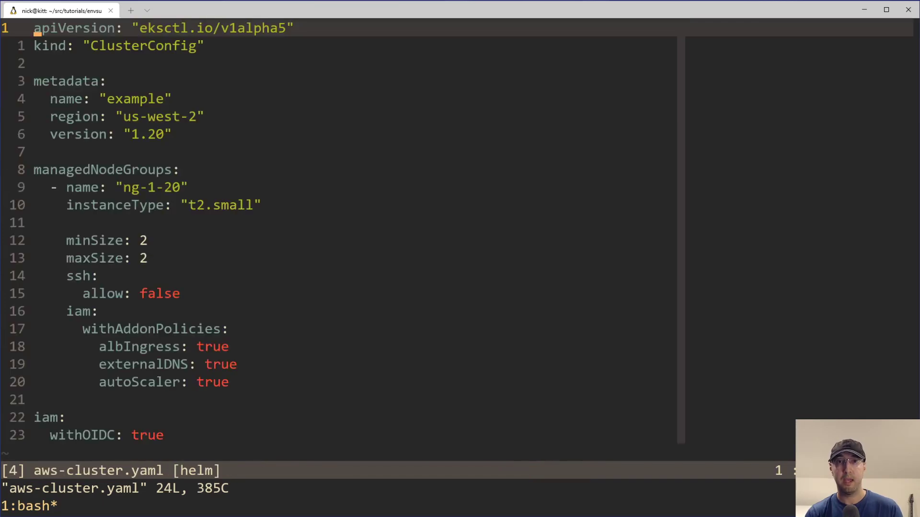
mouse_move(748, 405)
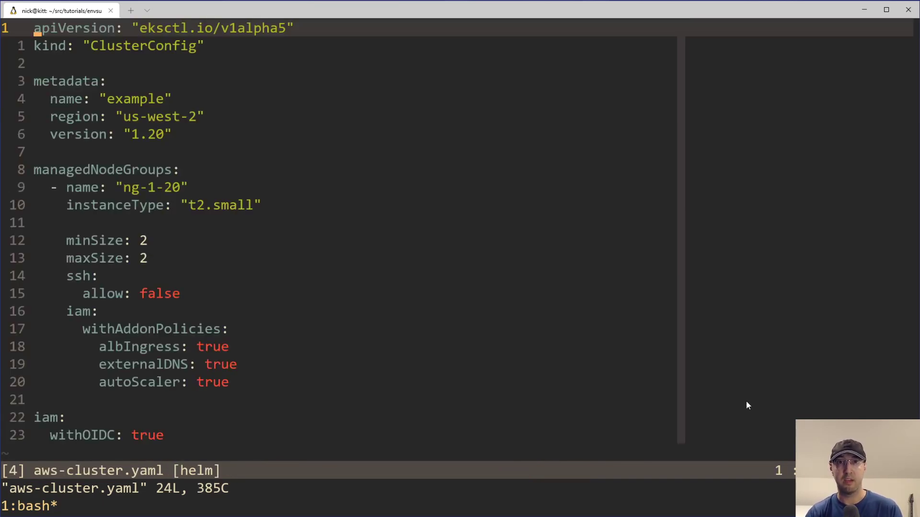
mouse_move(494, 374)
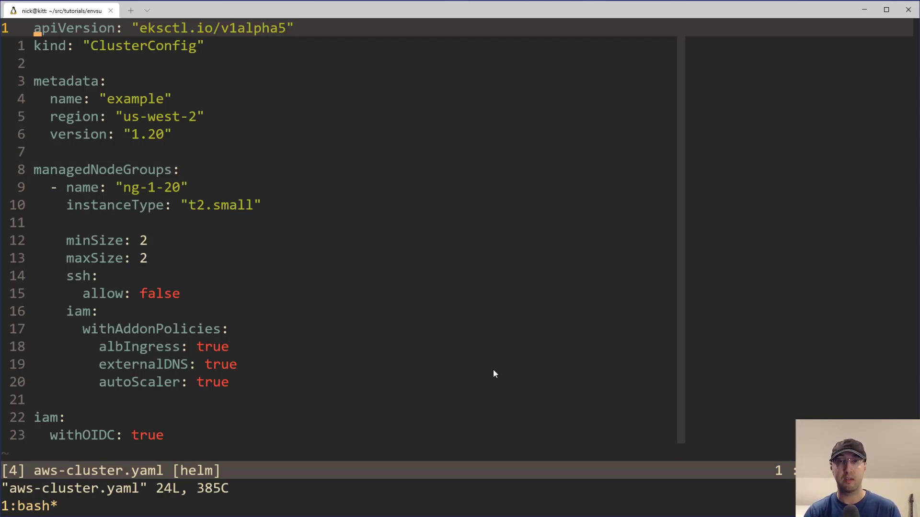
mouse_move(172, 439)
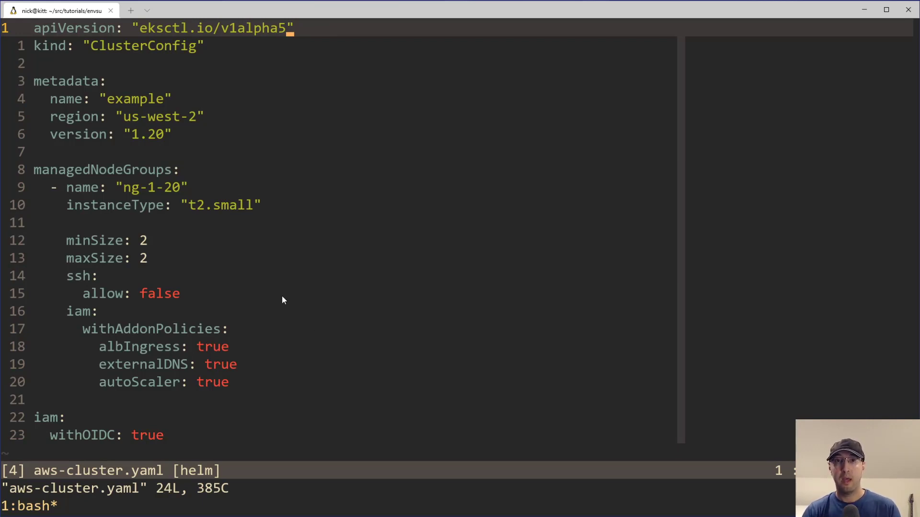
mouse_move(292, 298)
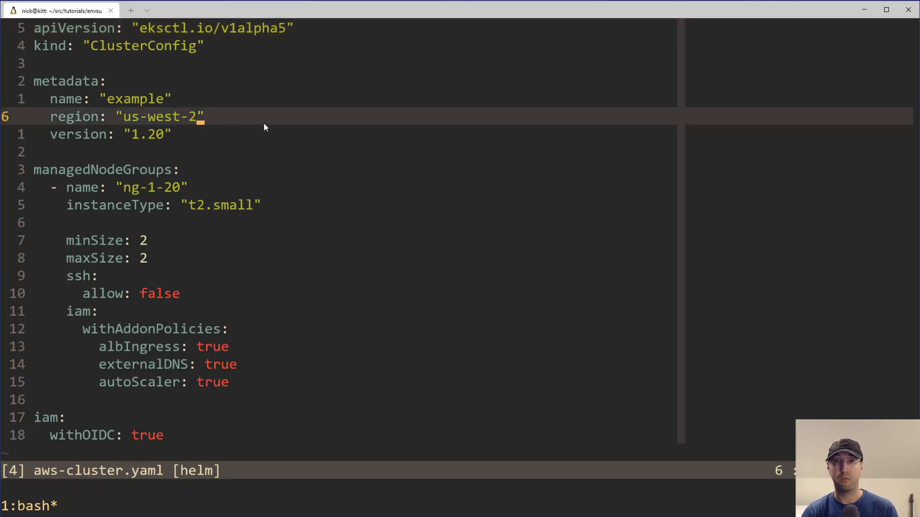
mouse_move(367, 152)
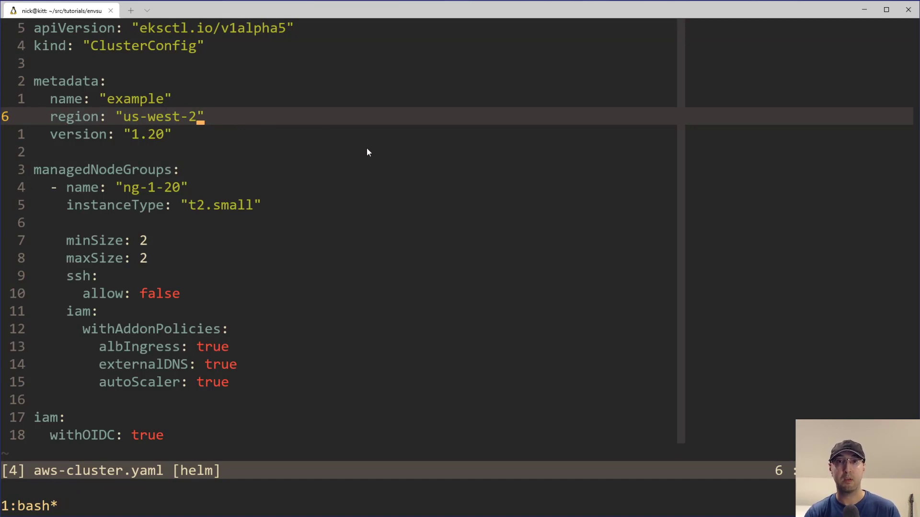
mouse_move(361, 153)
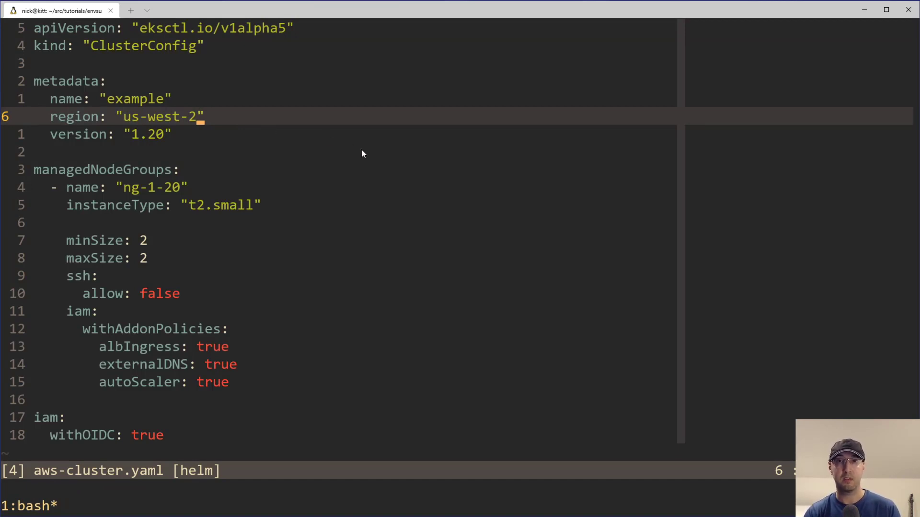
Move between the instanceType and region lines of aws-cluster.yaml
key("v")
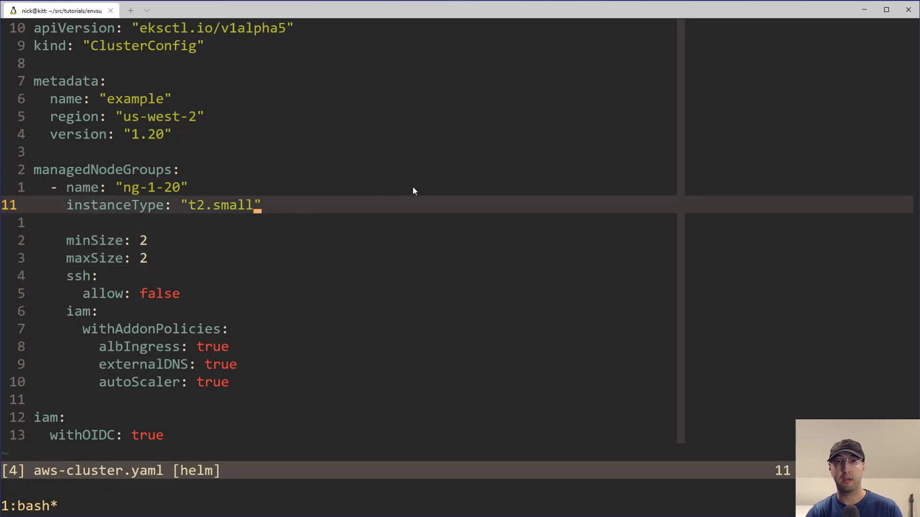
mouse_move(476, 182)
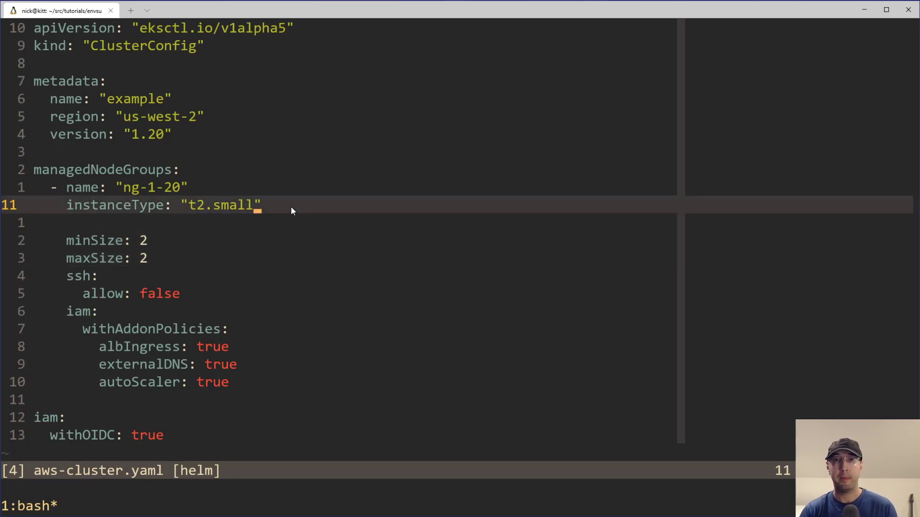
mouse_move(197, 54)
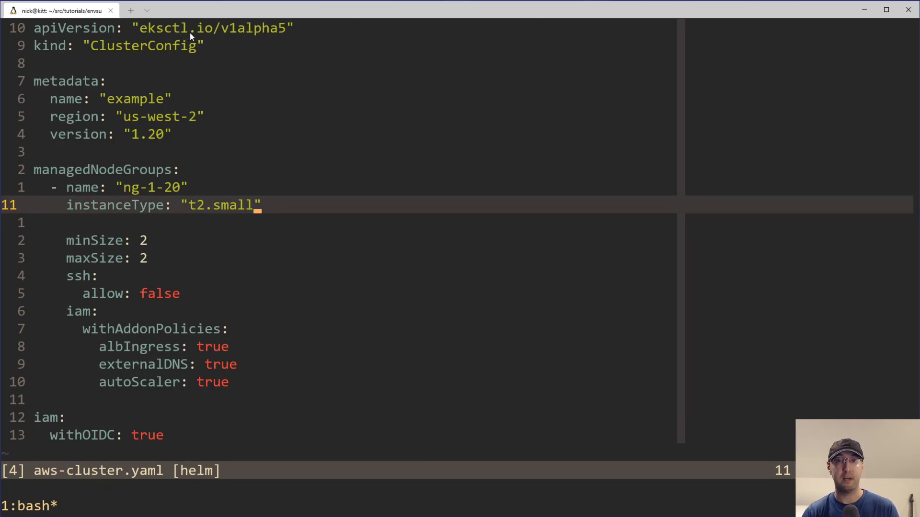
mouse_move(129, 119)
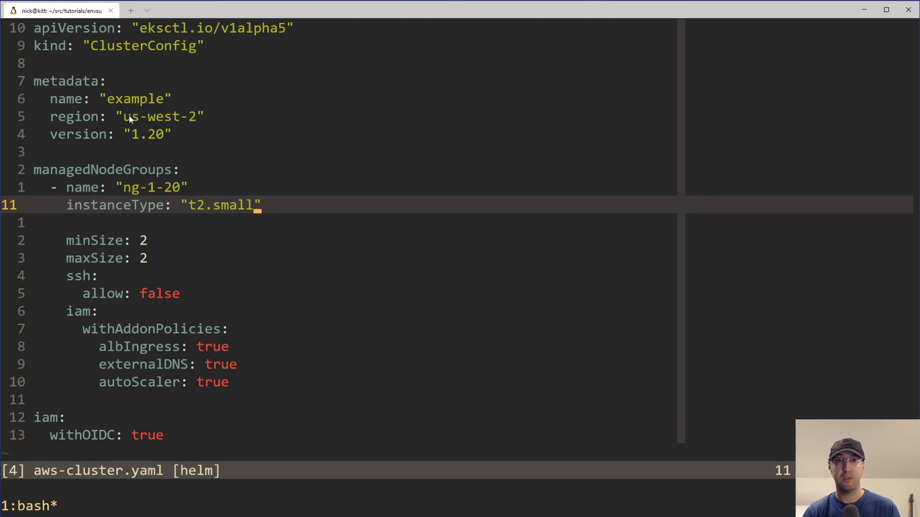
key("v")
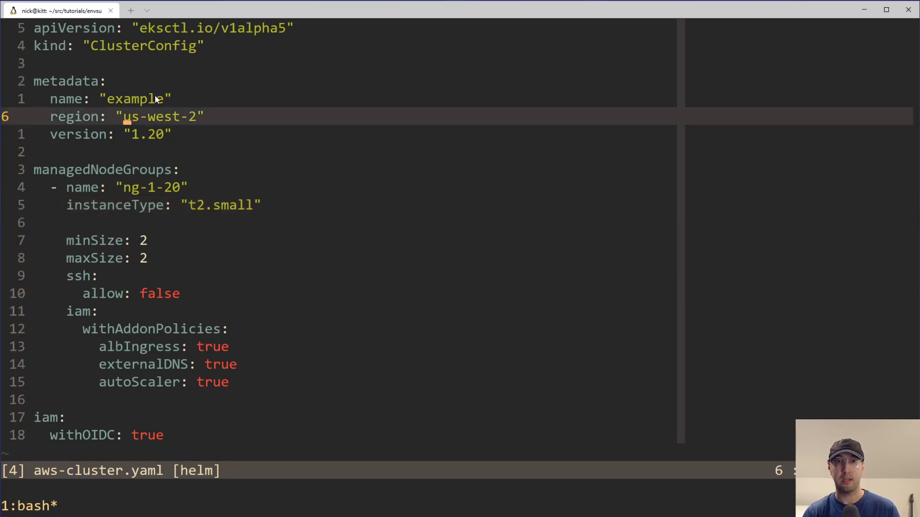
type("{{")
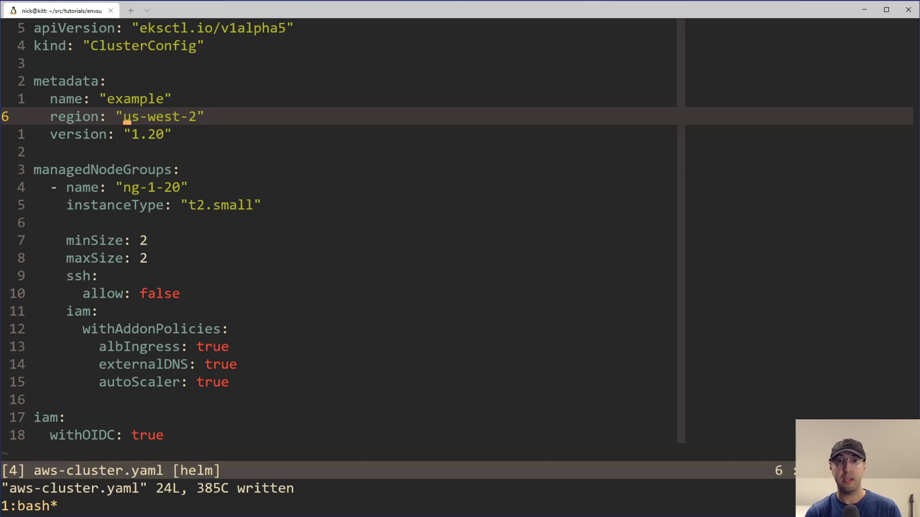
Replace the region value with a ${REGION} placeholder
type("$")
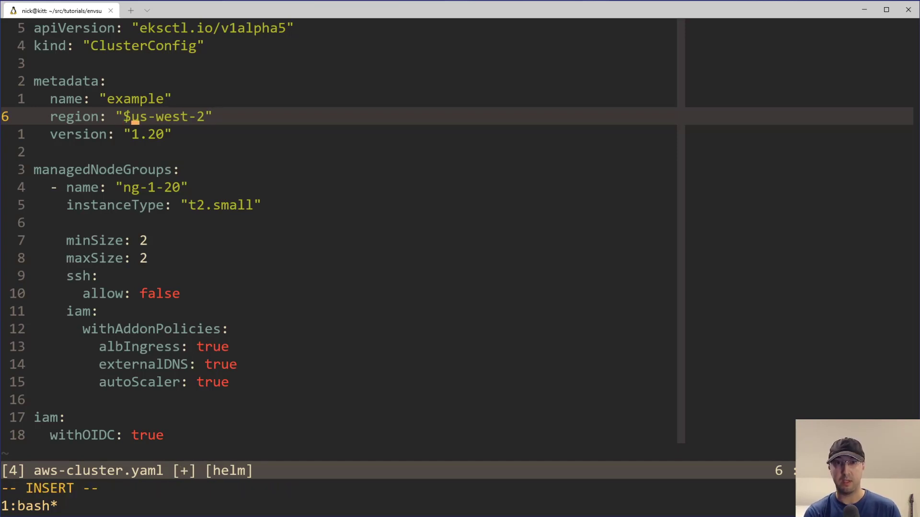
type("REGION")
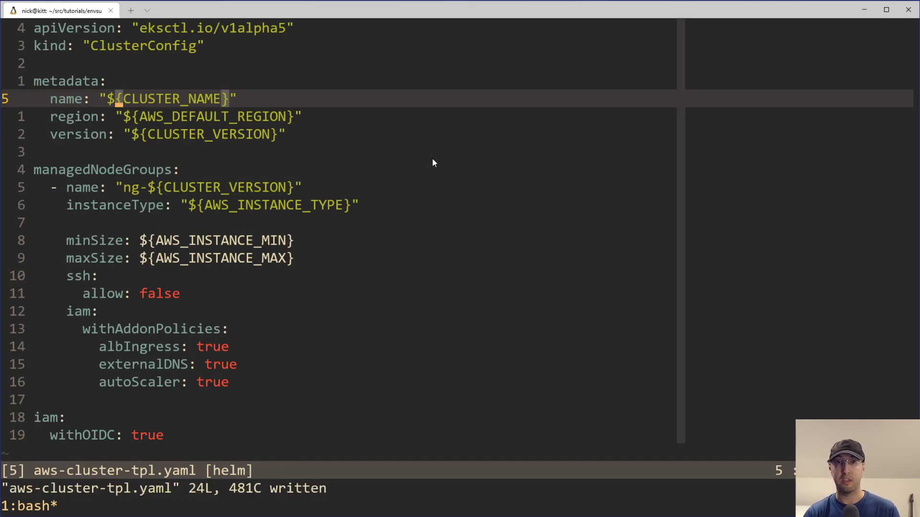
mouse_move(387, 143)
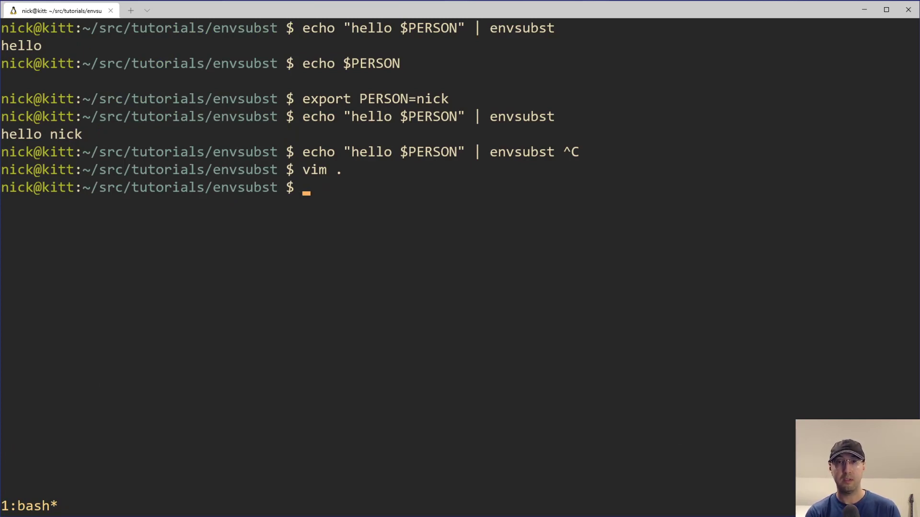
Run envsubst < aws-cluster-tpl.yaml, rendering the template with blank values
type("e")
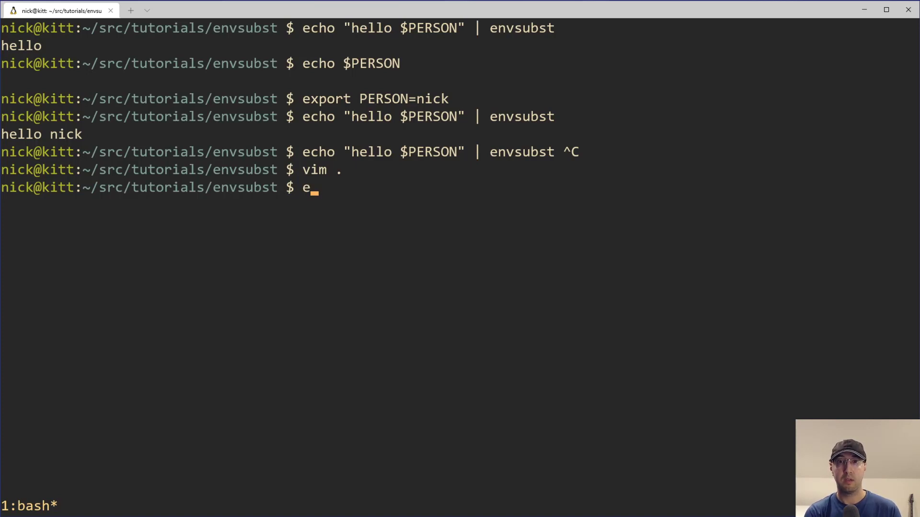
type("nvsu")
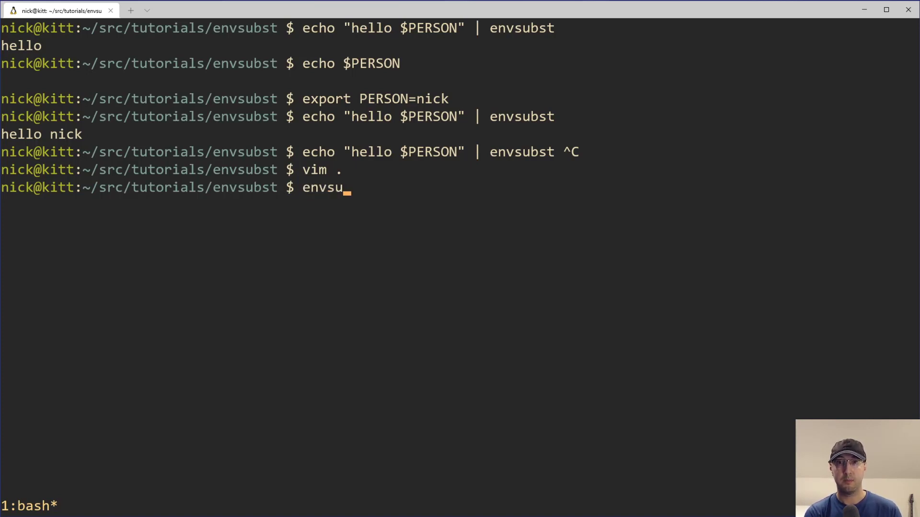
type("bst <")
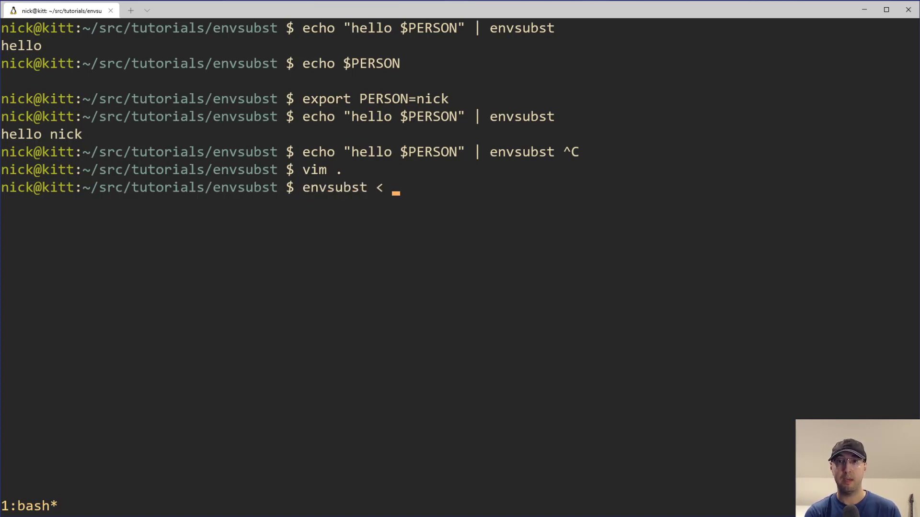
type("aws-cluster-tpl.yaml")
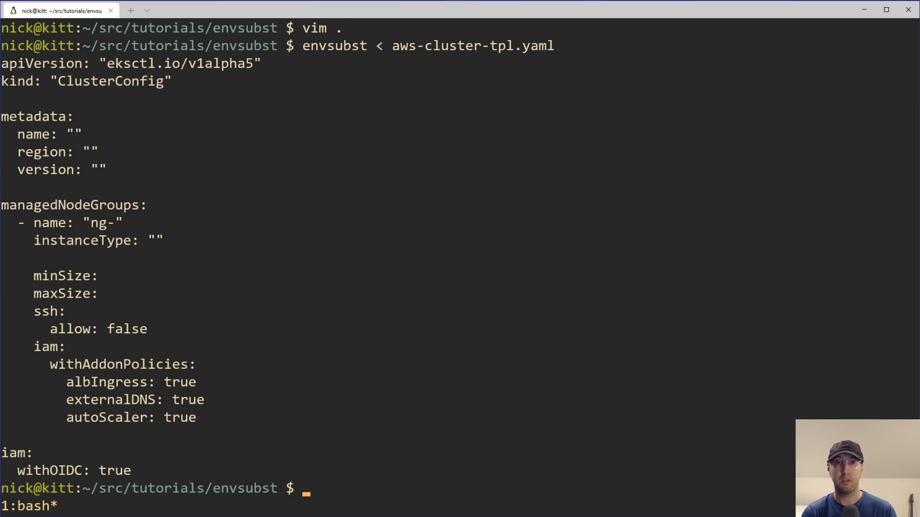
mouse_move(120, 81)
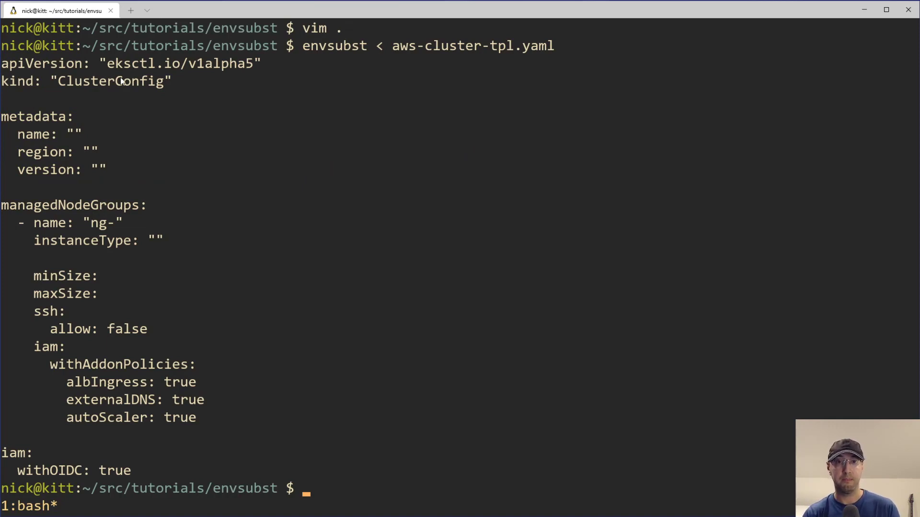
mouse_move(116, 235)
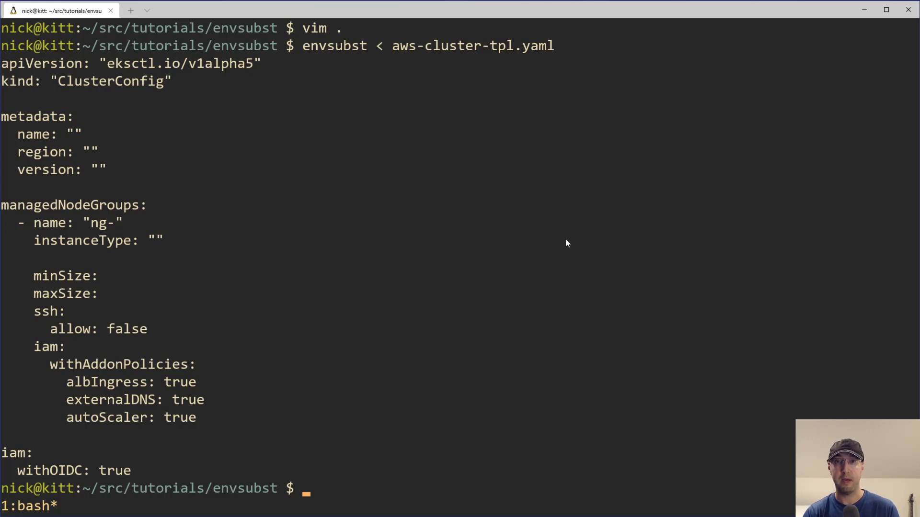
mouse_move(577, 244)
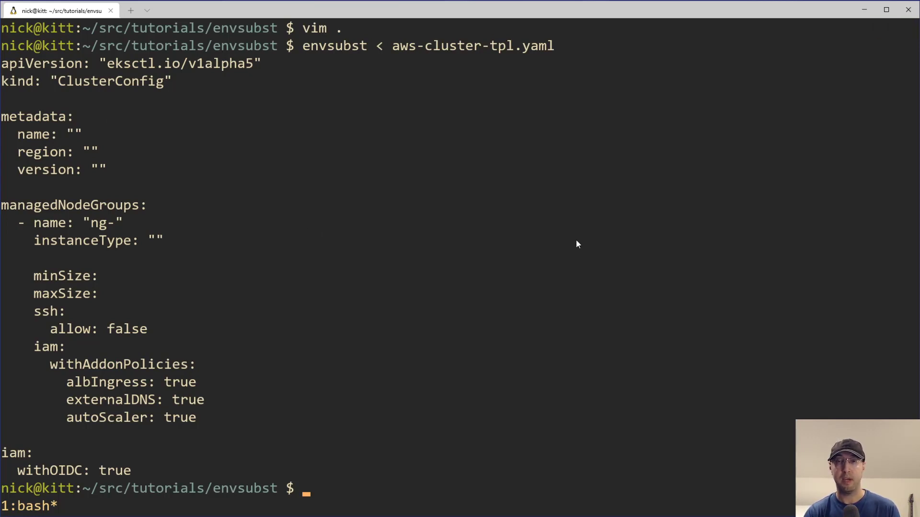
mouse_move(650, 269)
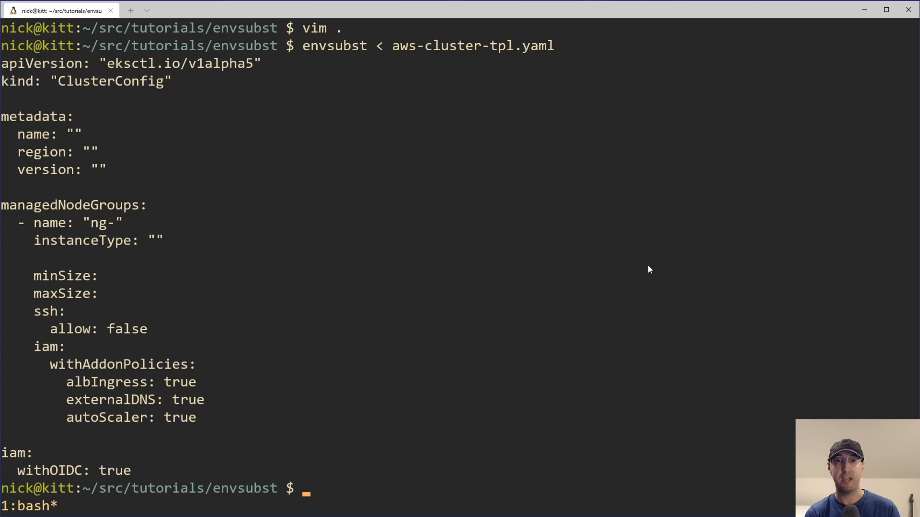
Source the .env file to load the cluster variables
type("source")
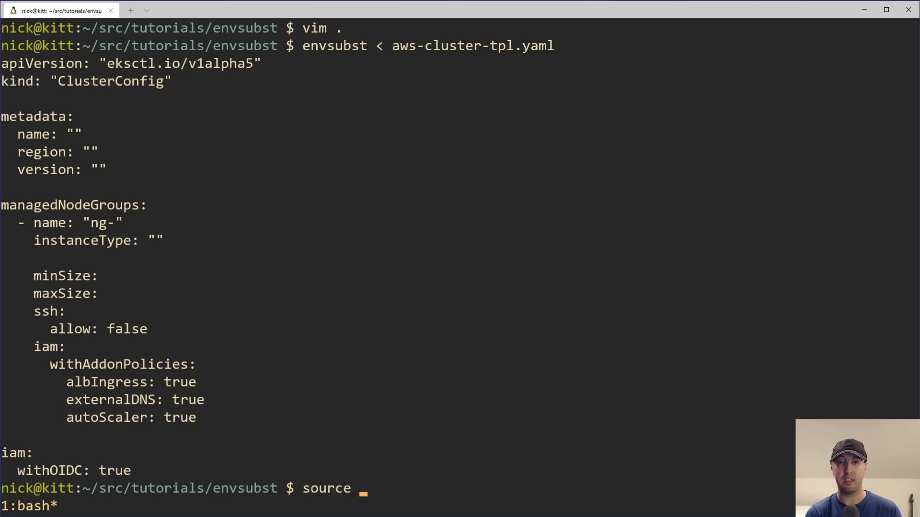
type(".env")
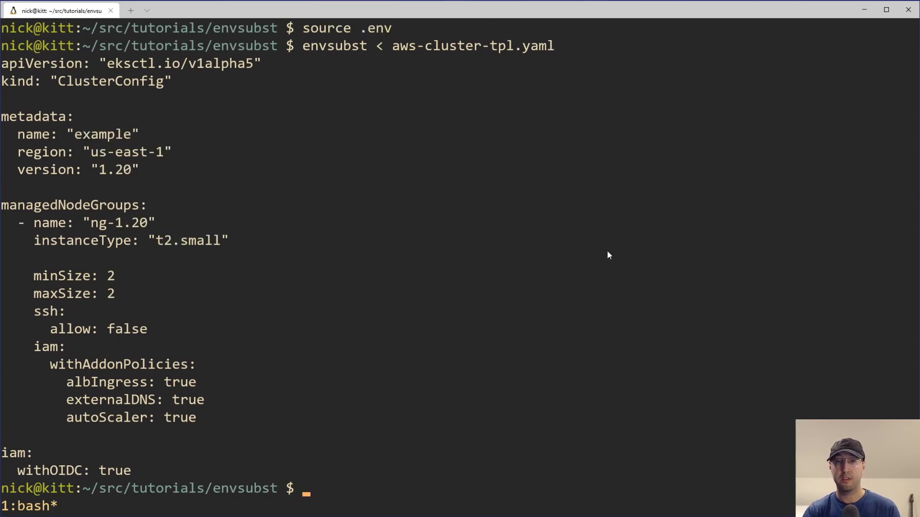
mouse_move(556, 229)
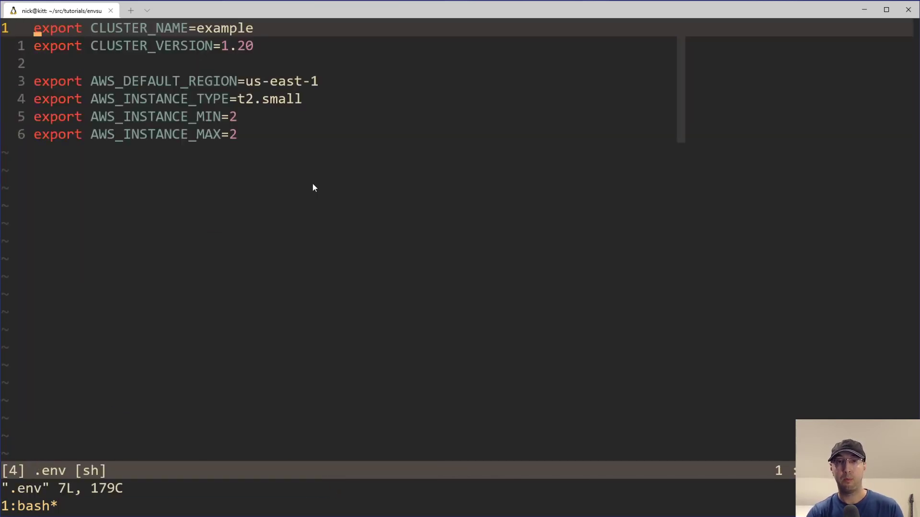
mouse_move(206, 91)
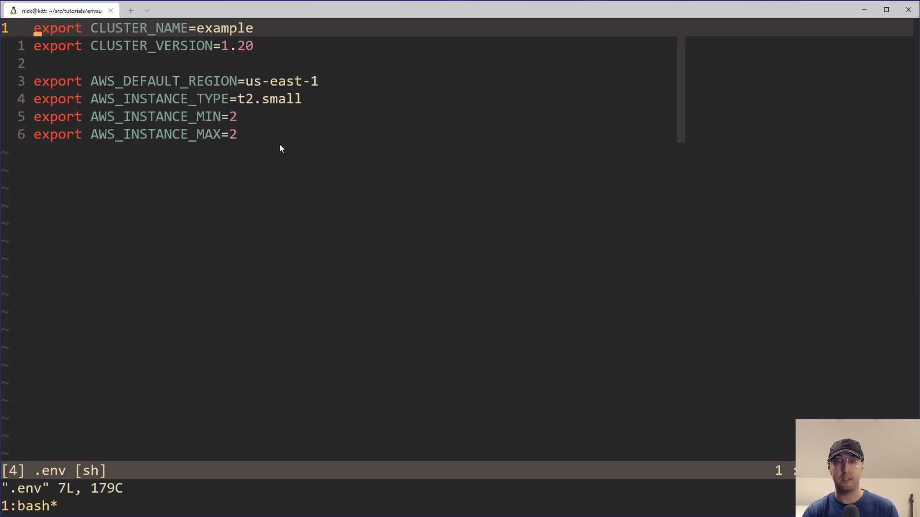
mouse_move(132, 62)
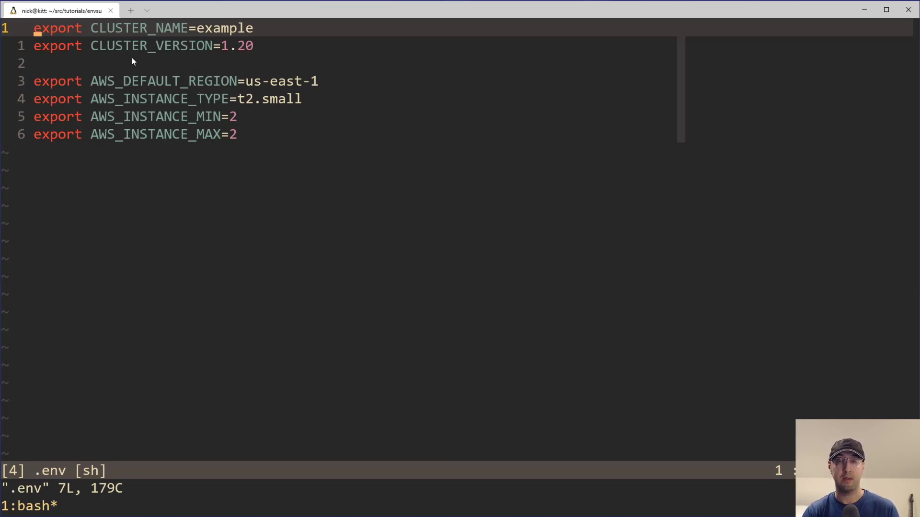
mouse_move(243, 139)
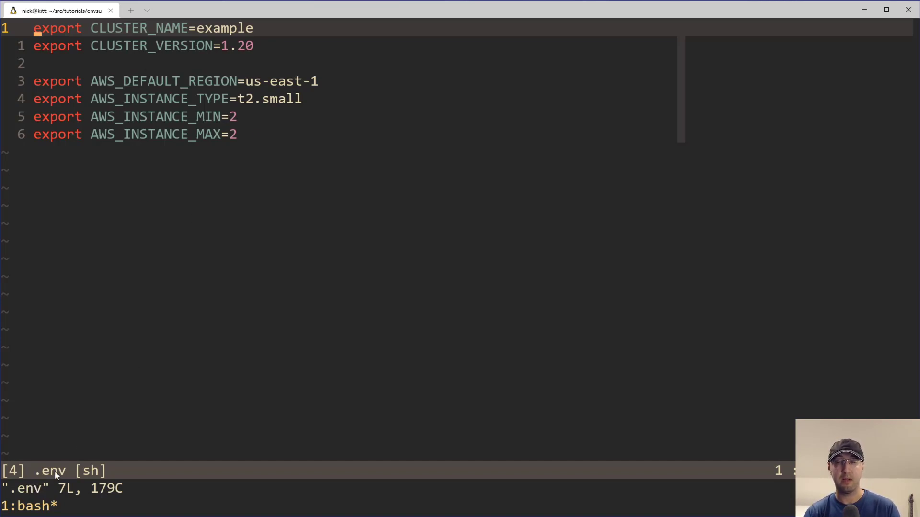
mouse_move(223, 362)
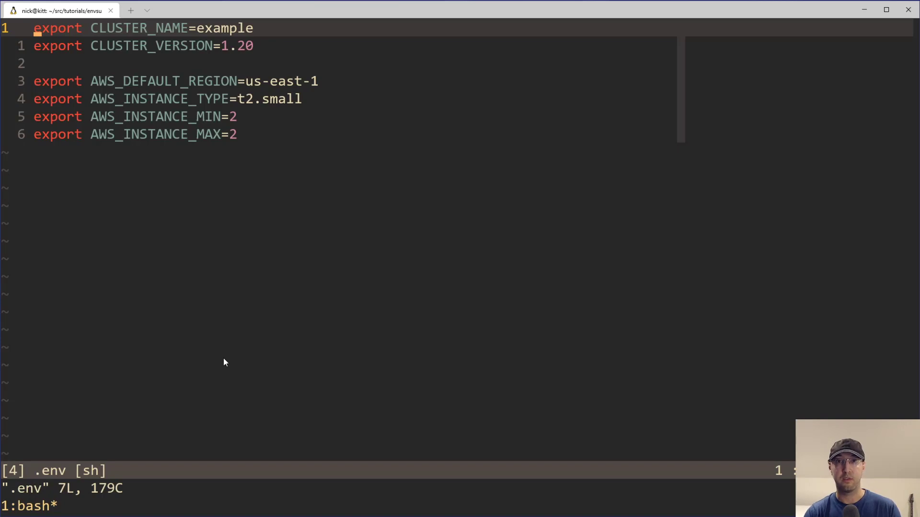
mouse_move(196, 371)
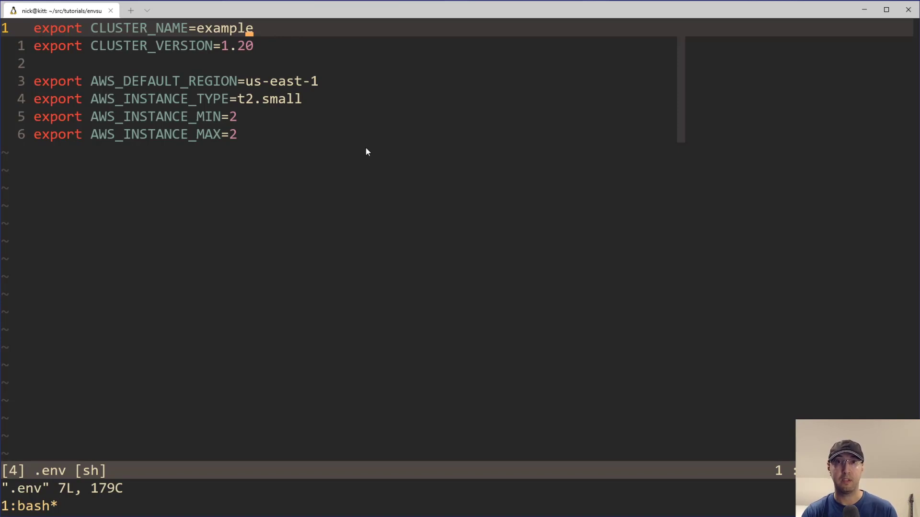
mouse_move(361, 149)
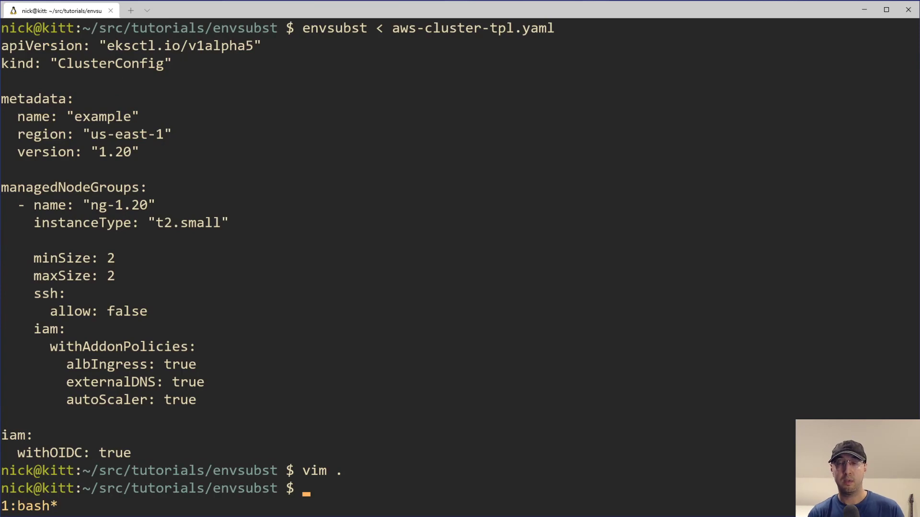
Close .env and return to the bash prompt
type("c")
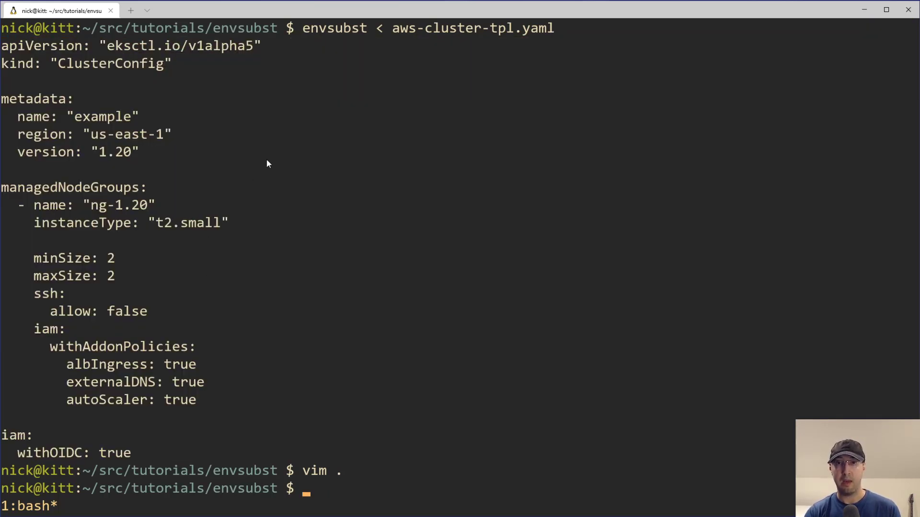
mouse_move(357, 185)
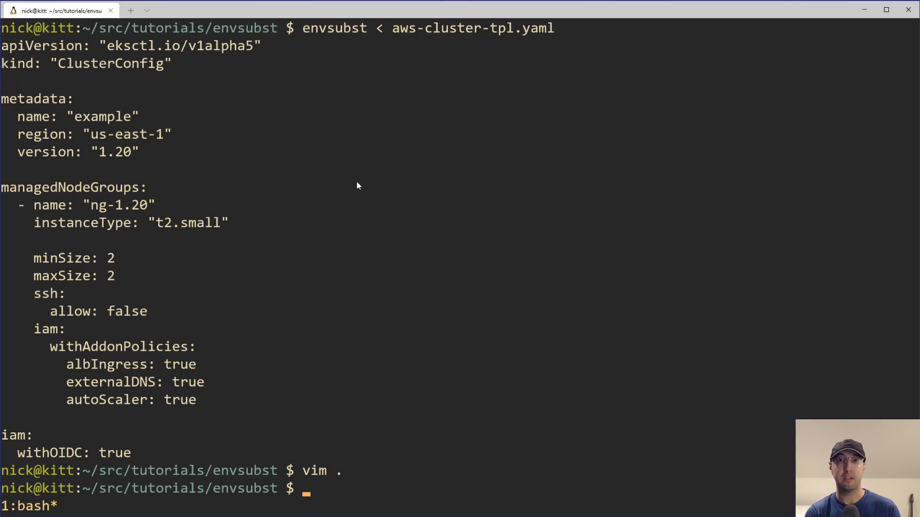
mouse_move(663, 192)
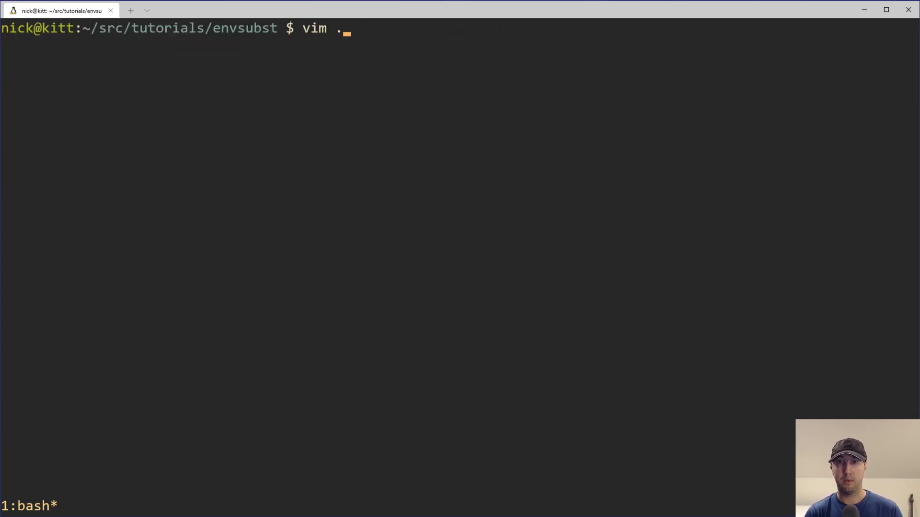
Enter envsubst < aws-cluster-tpl.yaml | eksctl create cluster --config-file - --dry-run
type("envsubst < aws-cluster-tpl.yaml")
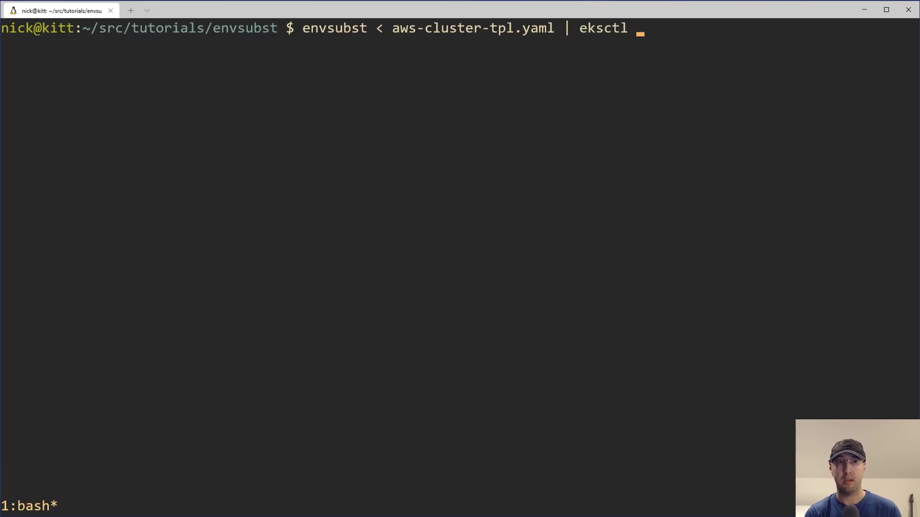
type("create cl;")
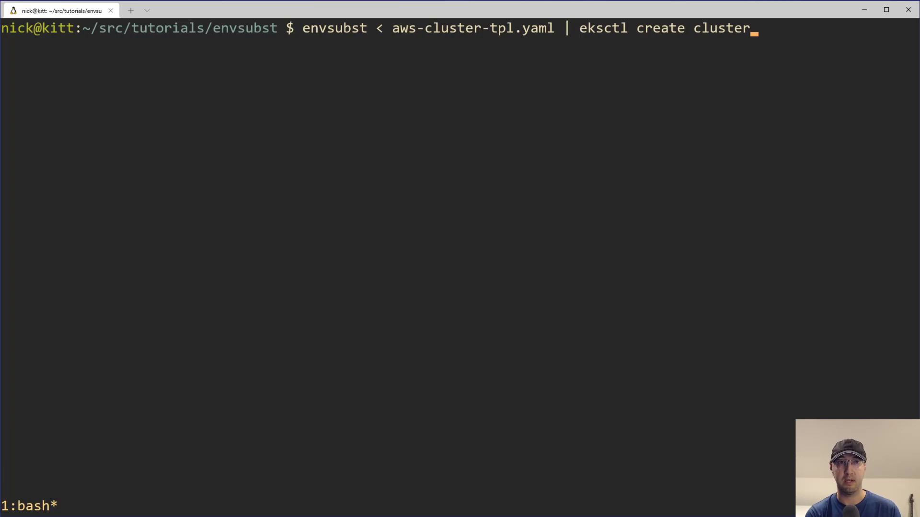
type("--config-fil")
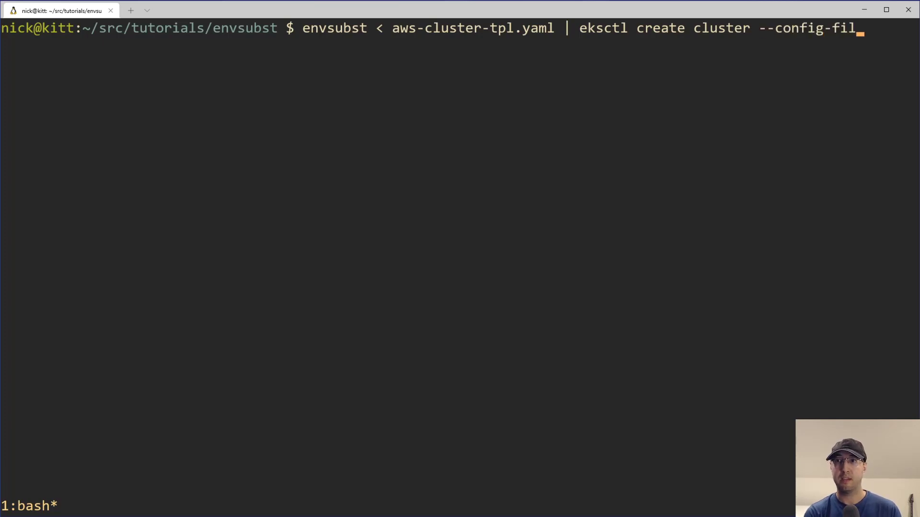
type("e")
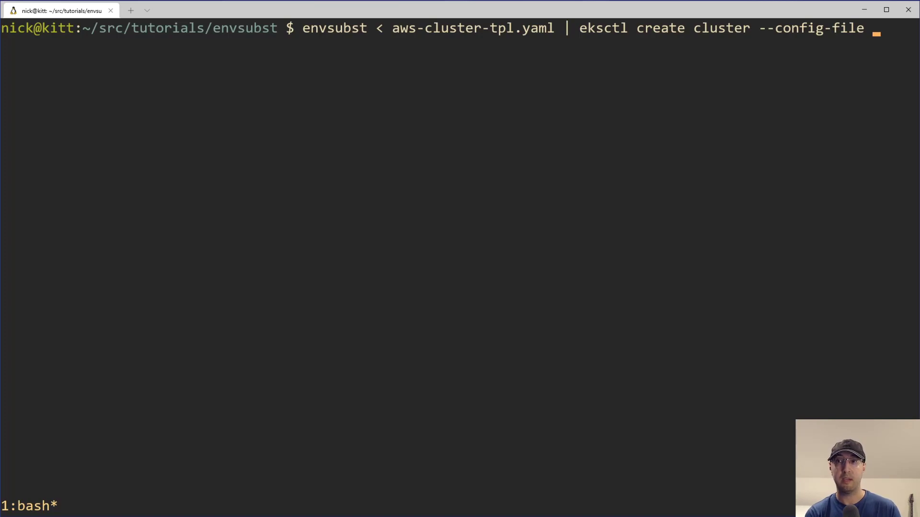
type("-")
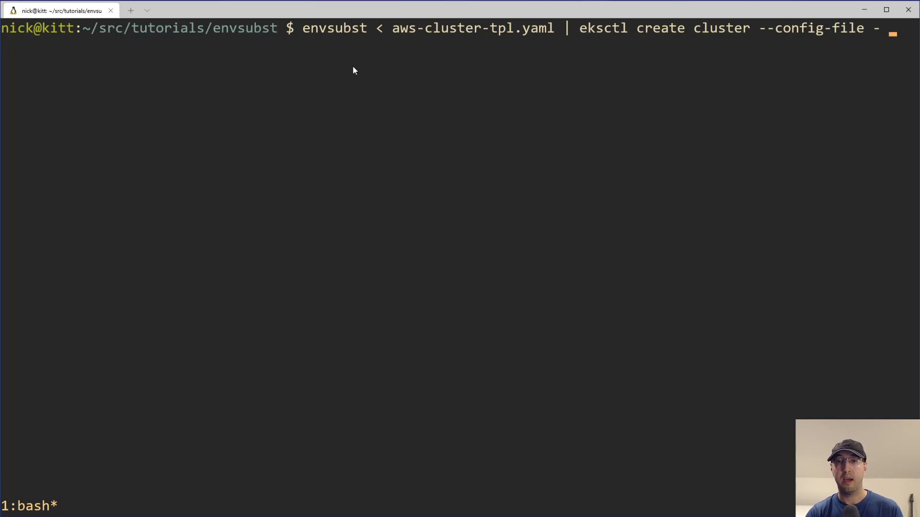
mouse_move(625, 35)
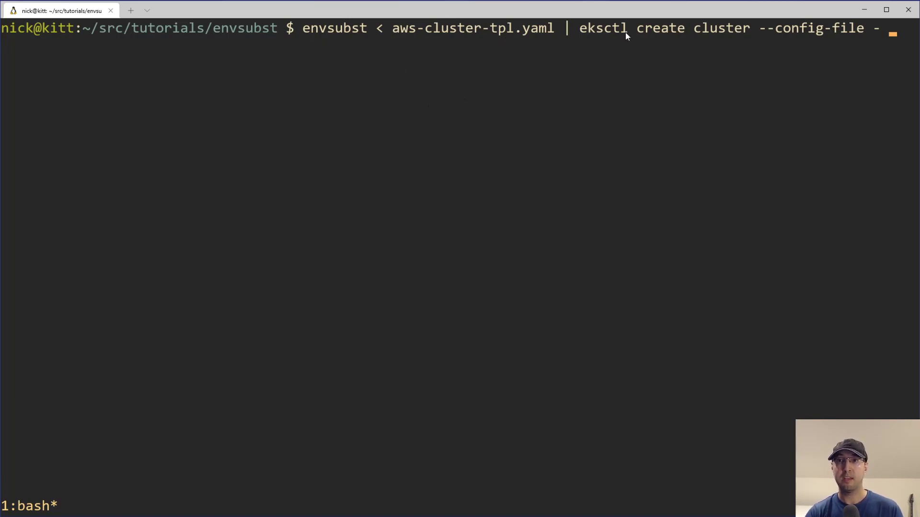
mouse_move(810, 27)
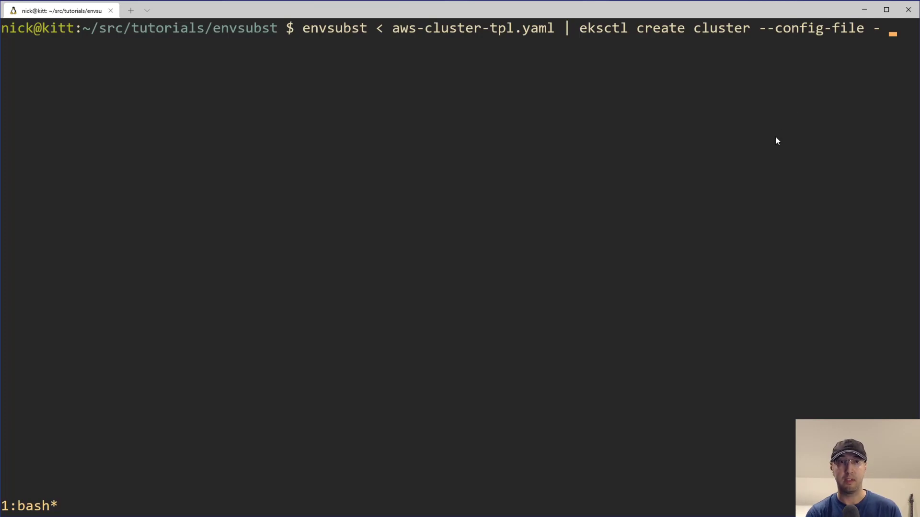
type("--dry-run")
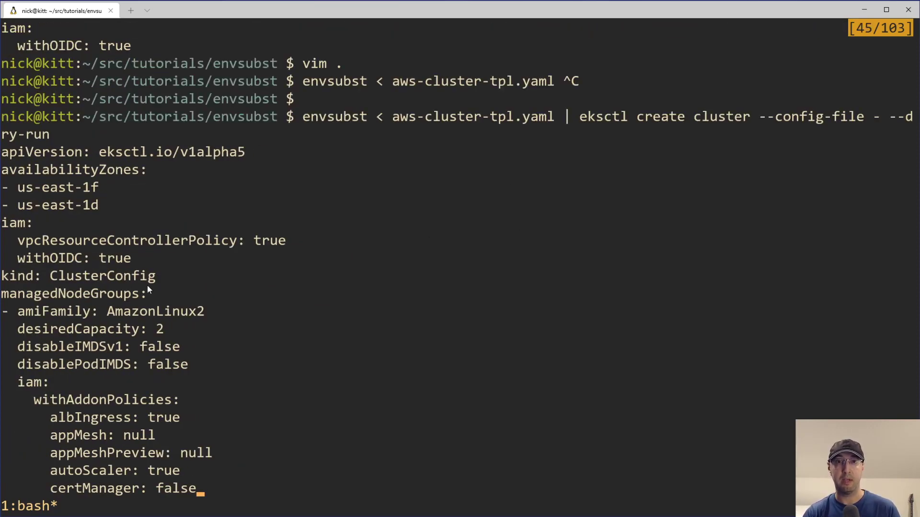
mouse_move(229, 280)
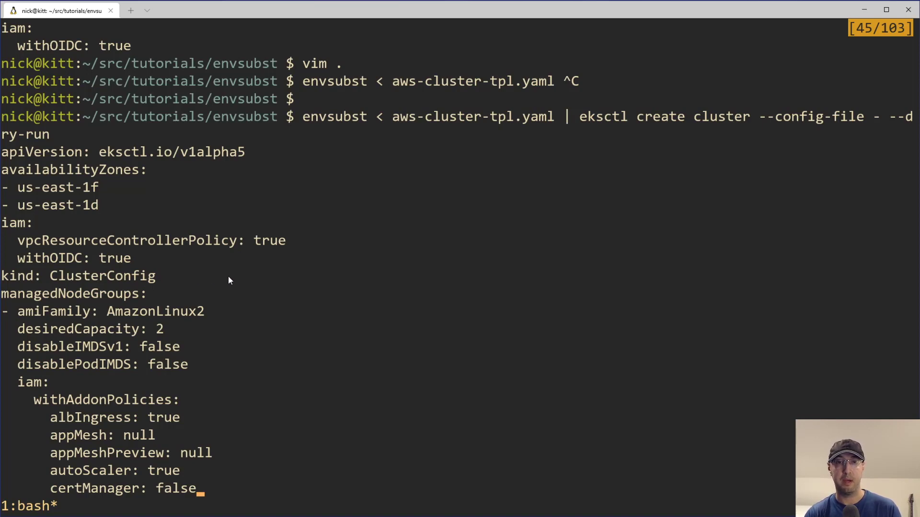
mouse_move(296, 280)
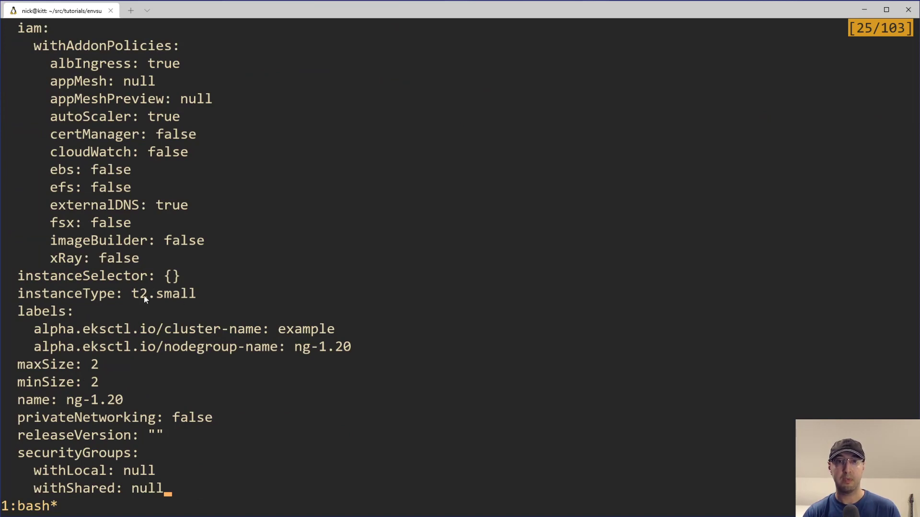
mouse_move(123, 397)
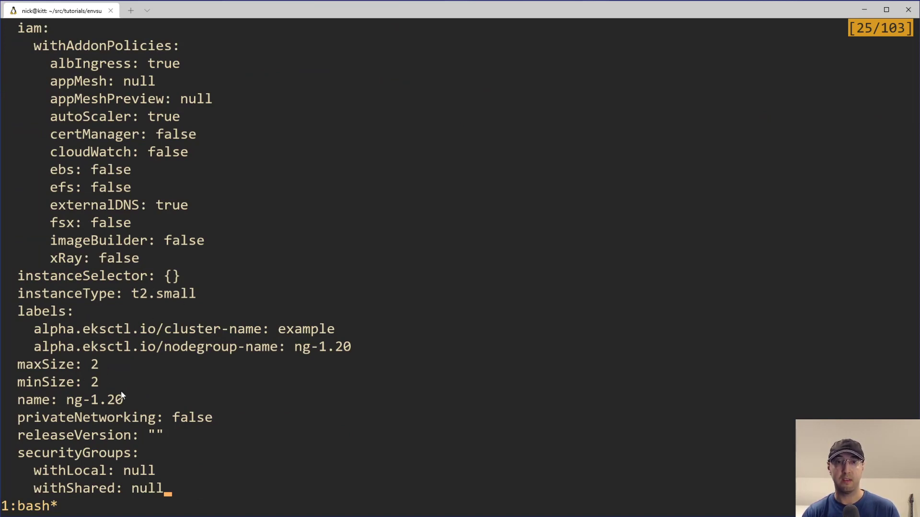
Scroll through the dry-run ClusterConfig output and re-enter the same dry-run command
scroll("down", 3)
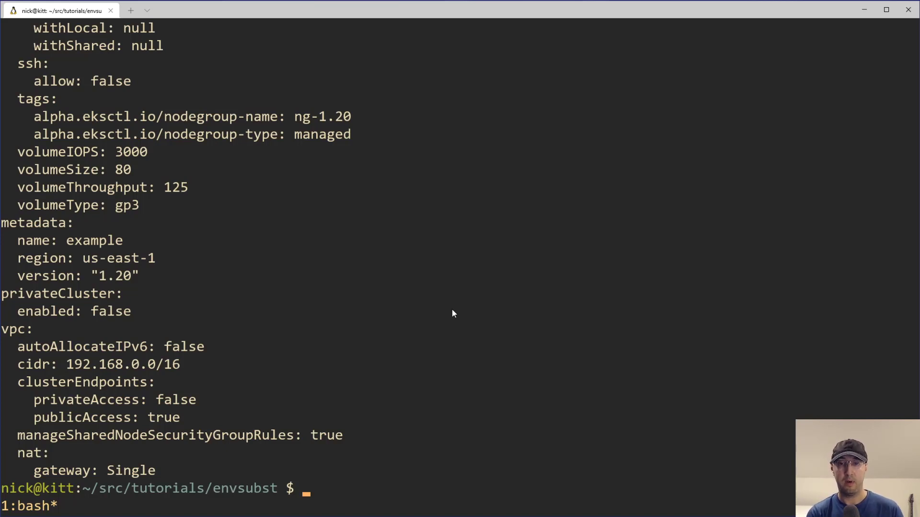
type("envsubst < aws-cluster-tpl.yaml | eksctl create cluster --config-file - --dry-run")
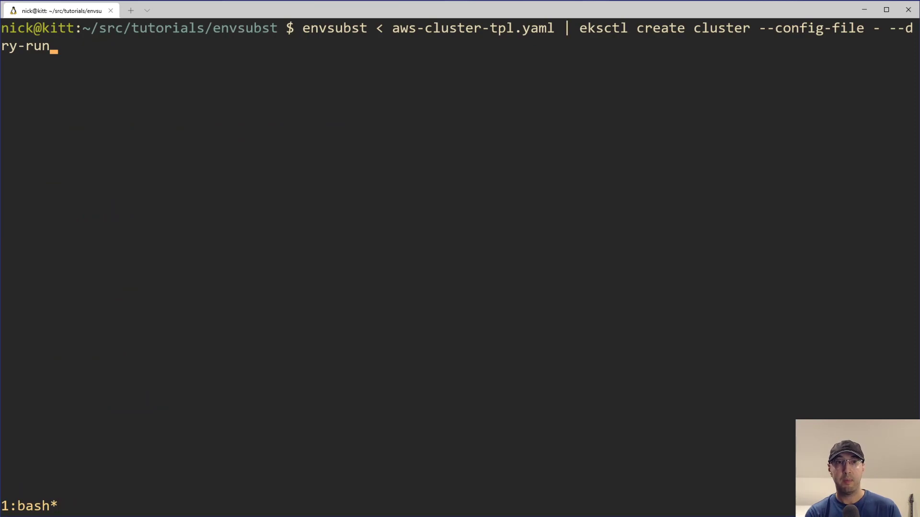
Replace the eksctl pipe with a redirect into hey.yaml
key("BackSpace")
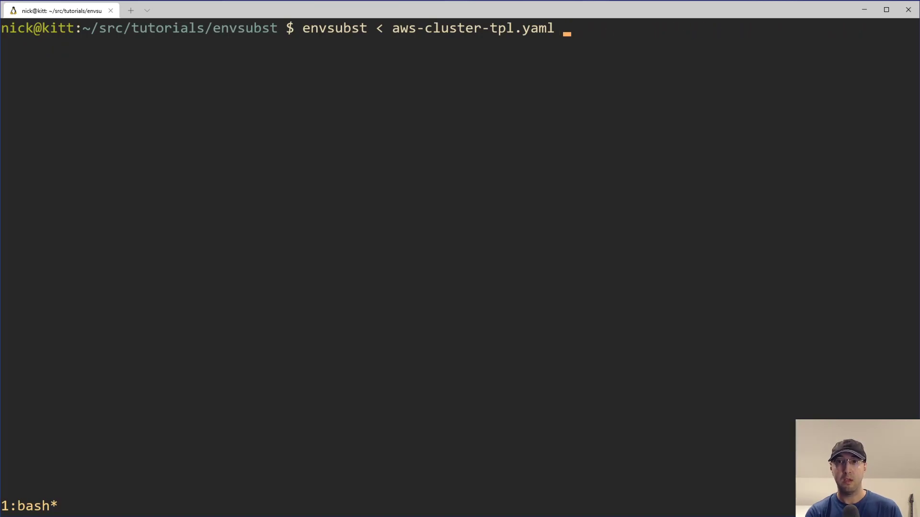
type(">")
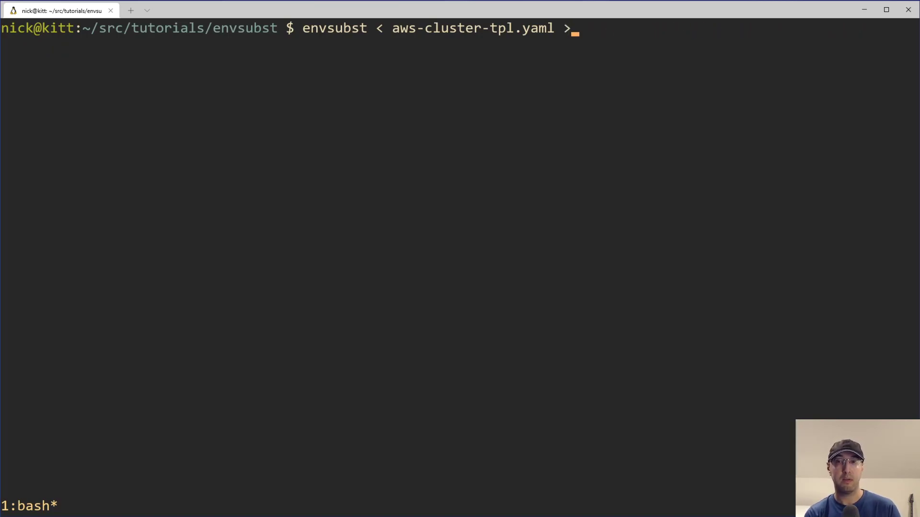
type("hey.yaml")
type("vim .")
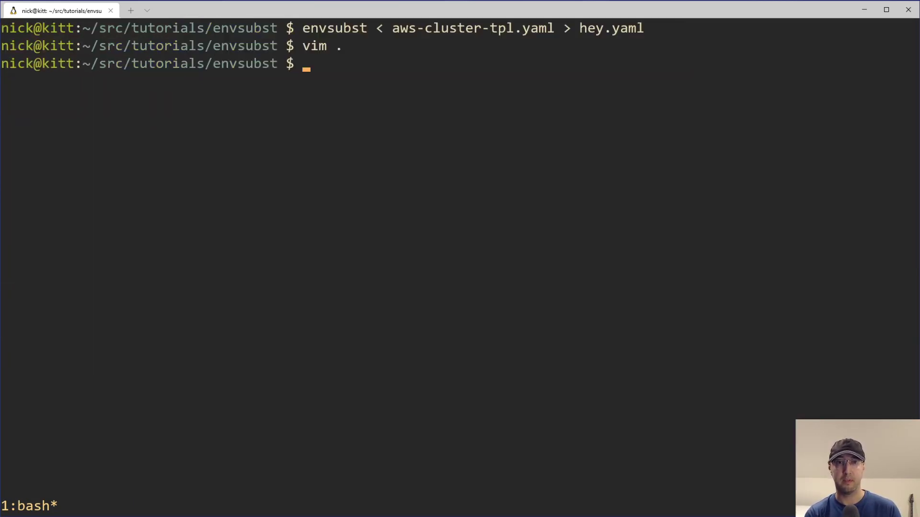
mouse_move(379, 257)
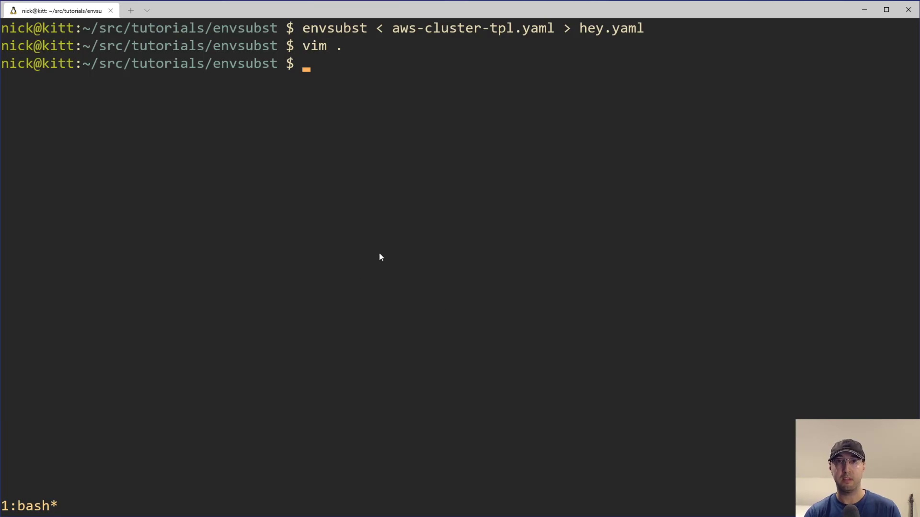
mouse_move(572, 42)
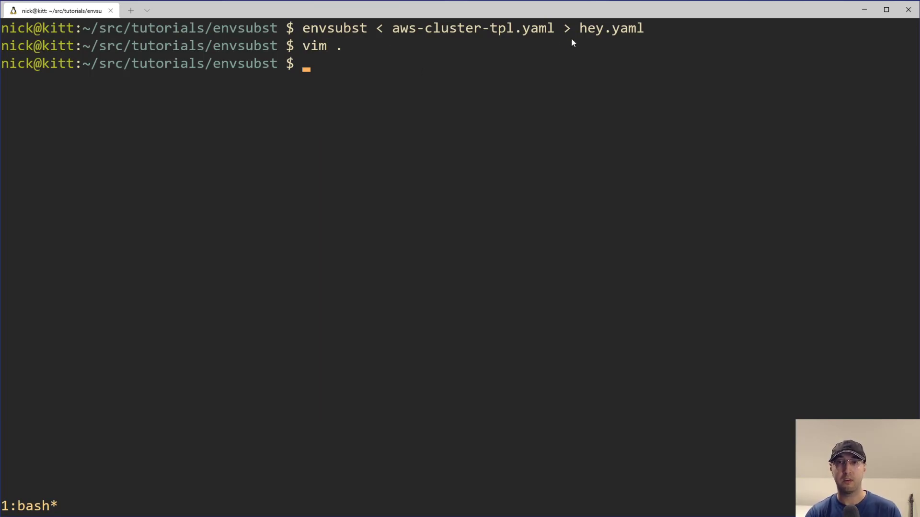
mouse_move(517, 152)
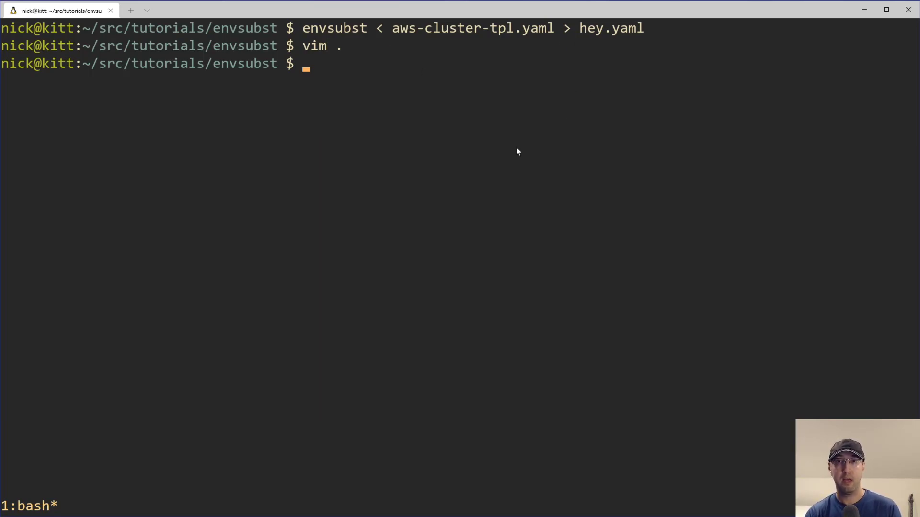
mouse_move(295, 368)
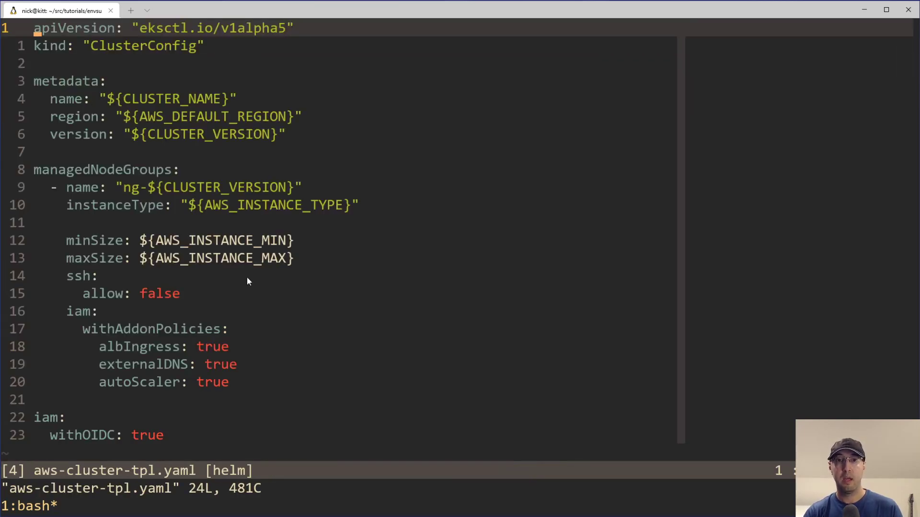
mouse_move(222, 99)
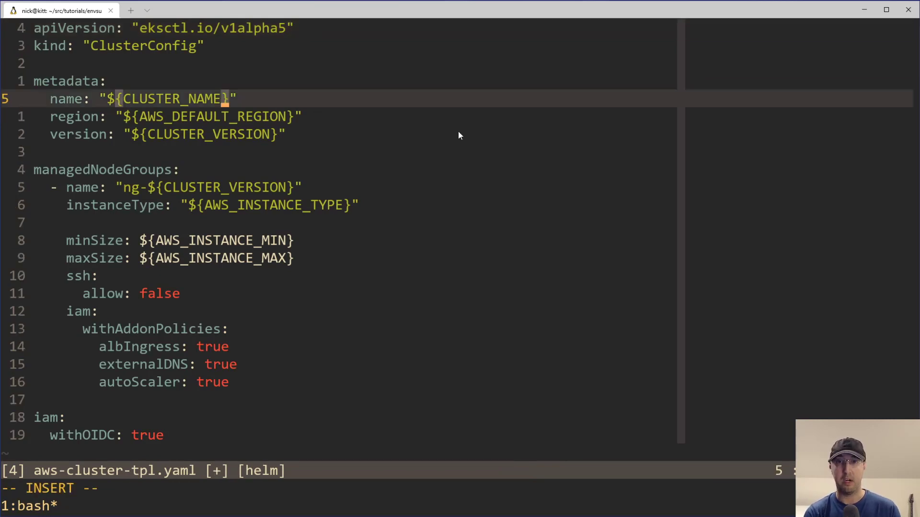
Add a ':-example' default inside ${CLUSTER_NAME}, then undo it
type(":-")
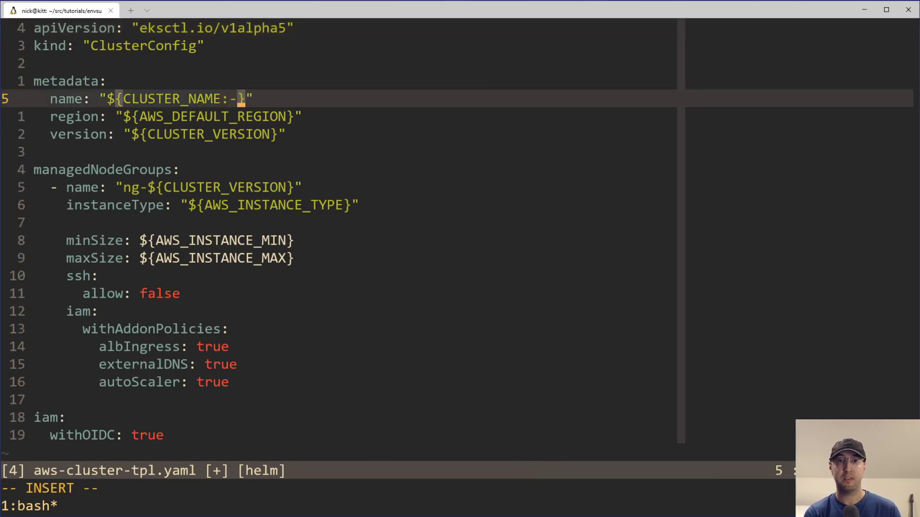
type("example")
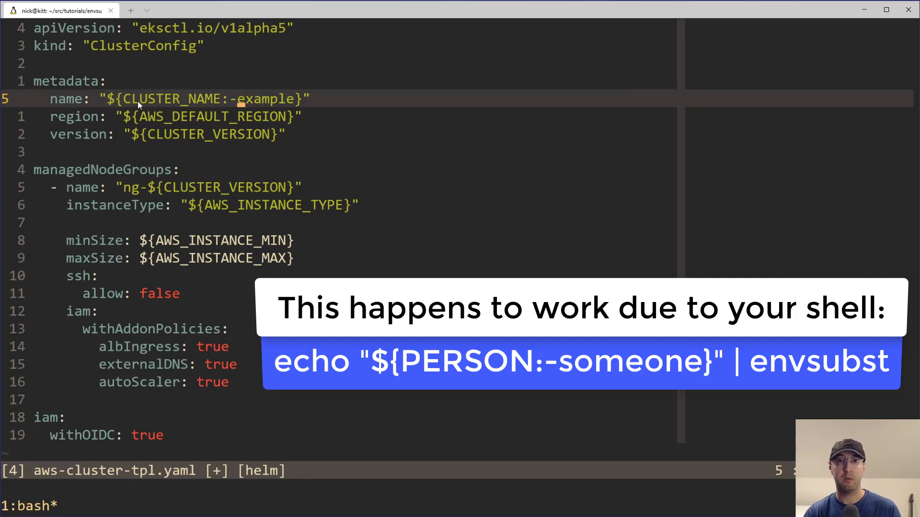
key("v")
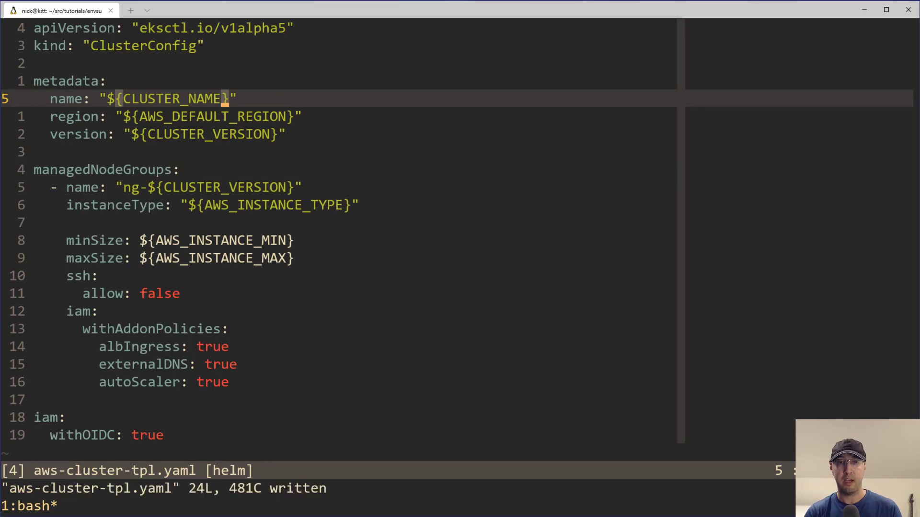
mouse_move(267, 103)
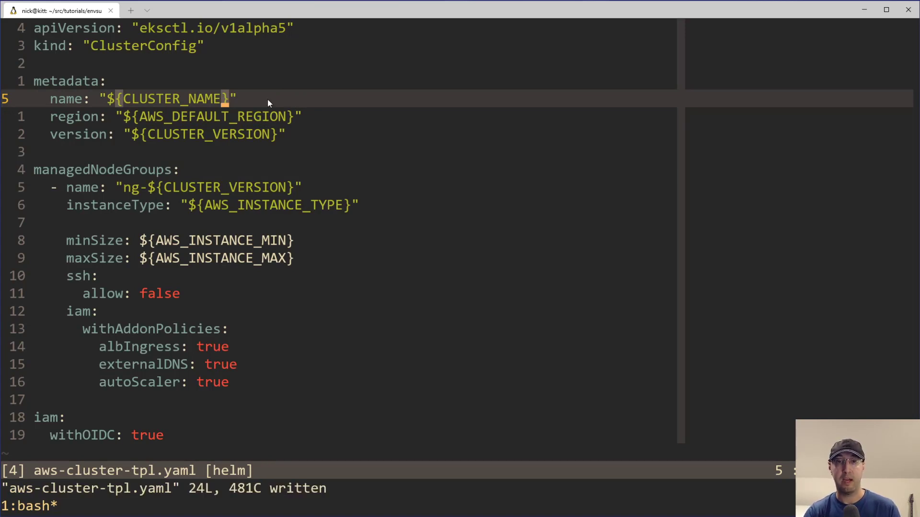
mouse_move(271, 152)
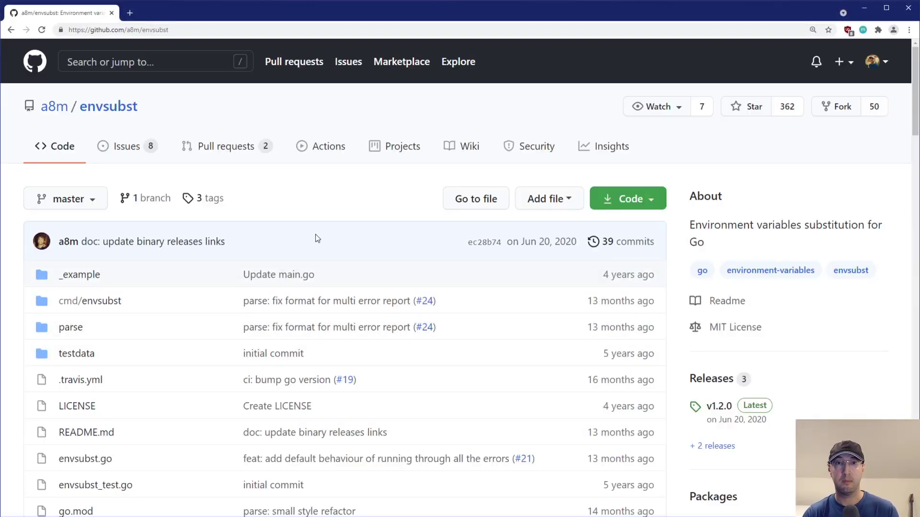
Scroll the a8m/envsubst README to the Docs table, highlight ':-' in ${var:-$DEFAULT}, then return up
scroll("down", 3)
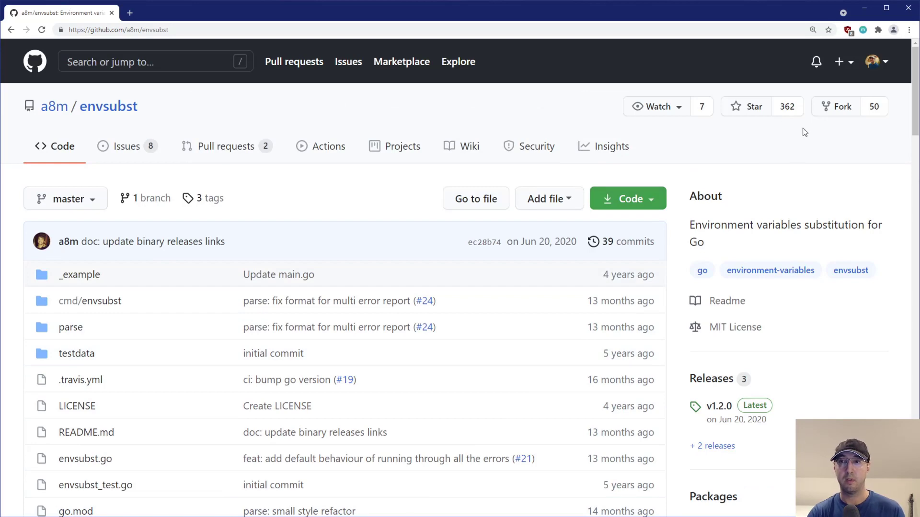
scroll("down", 3)
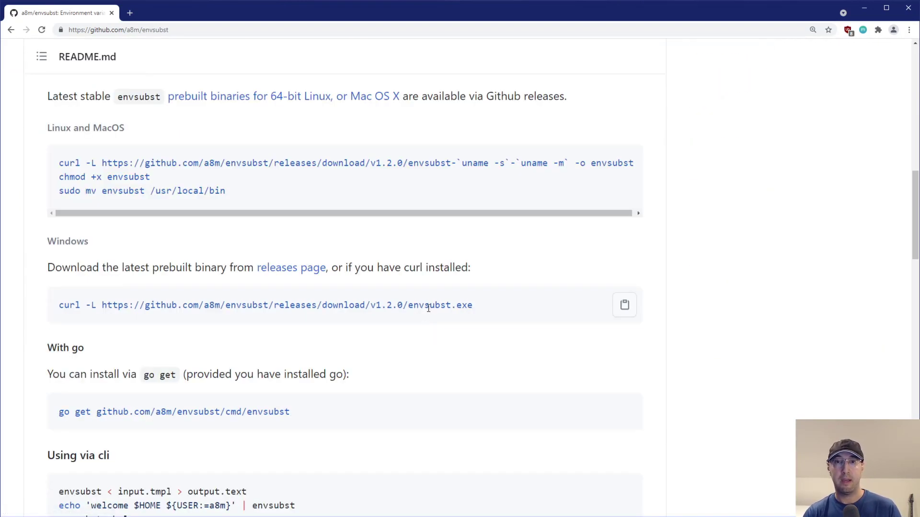
mouse_move(405, 256)
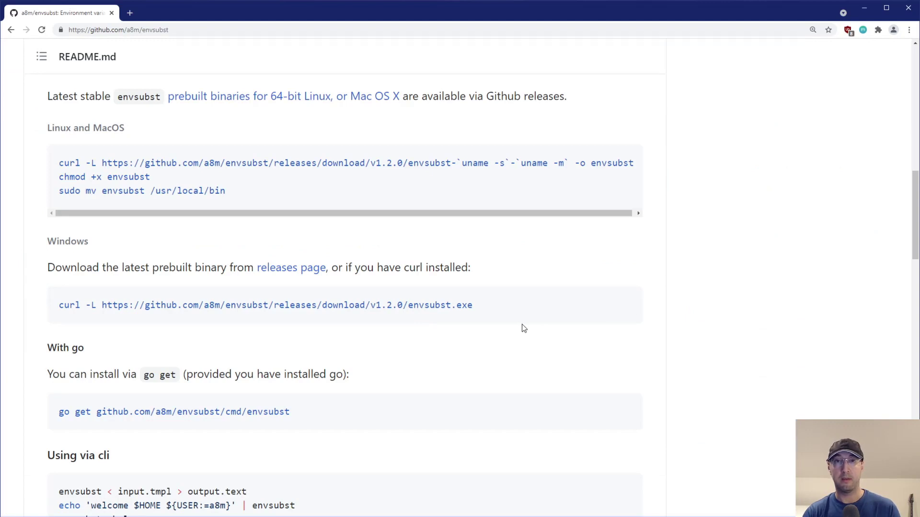
mouse_move(525, 327)
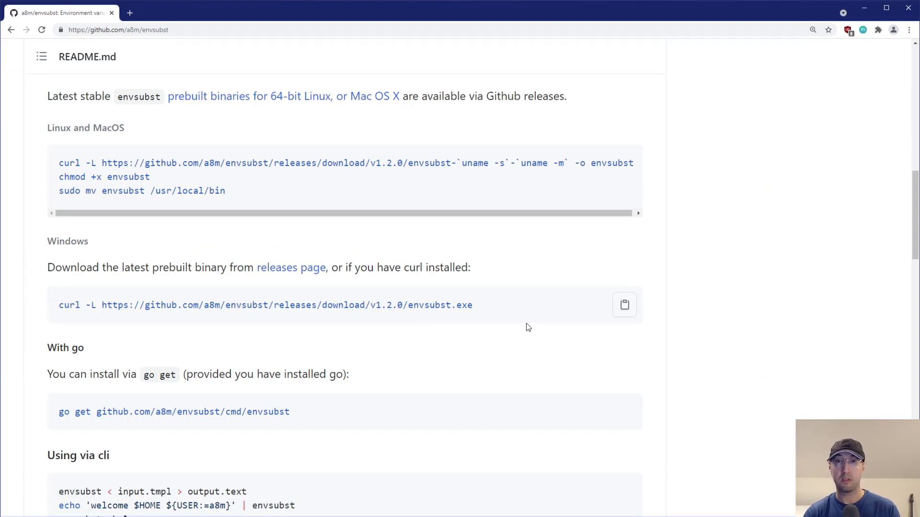
scroll("down", 3)
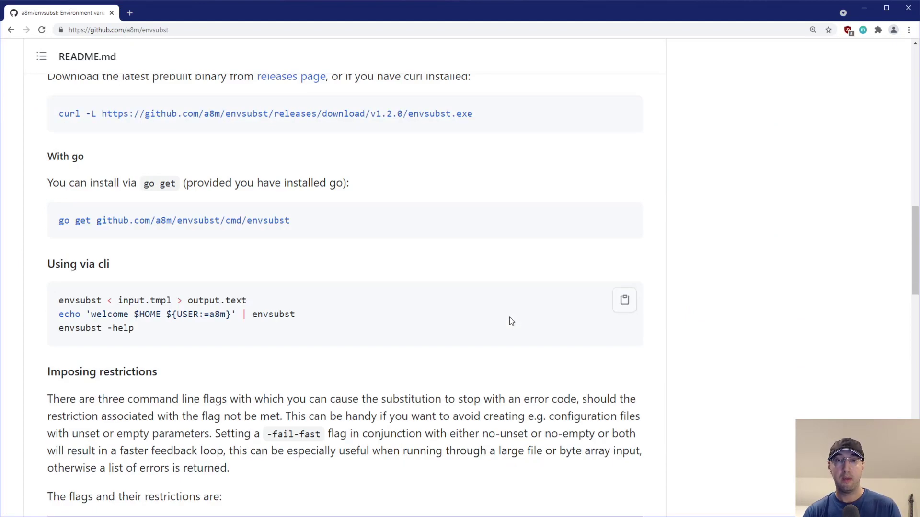
scroll("down", 3)
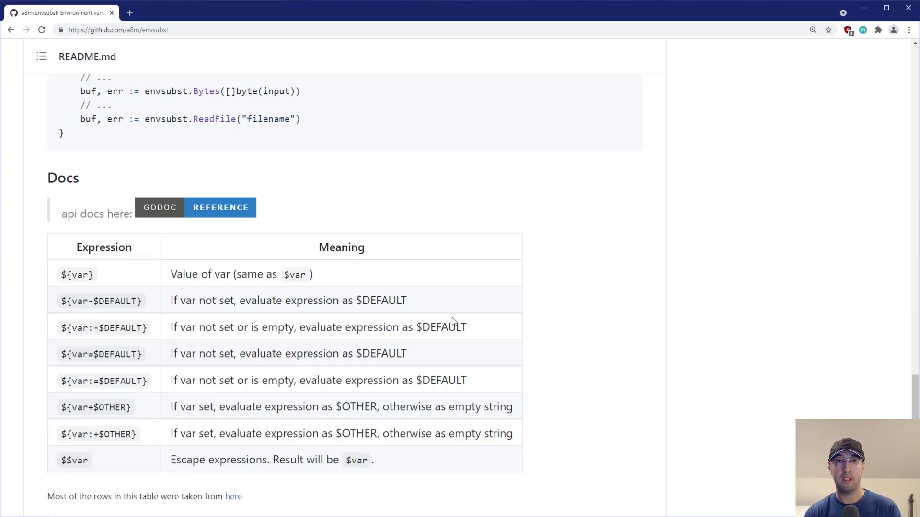
left_click_drag(88, 328, 109, 328)
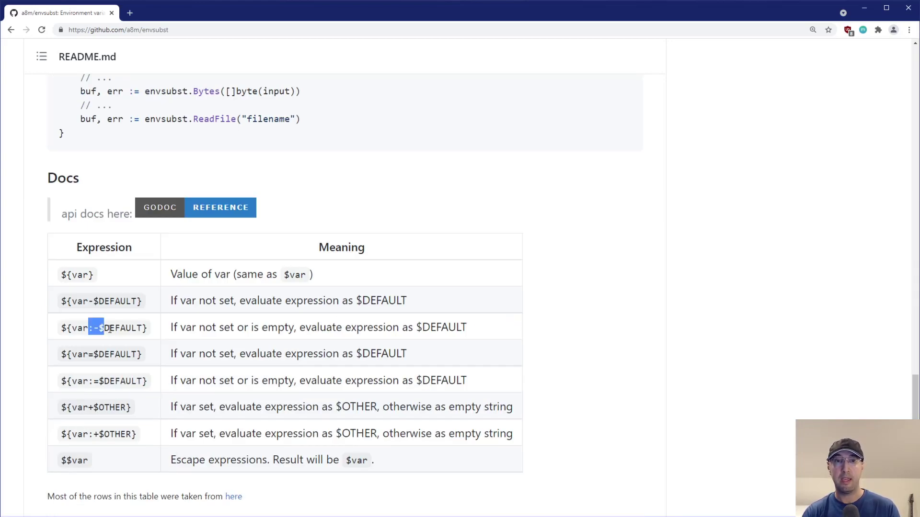
left_click(597, 322)
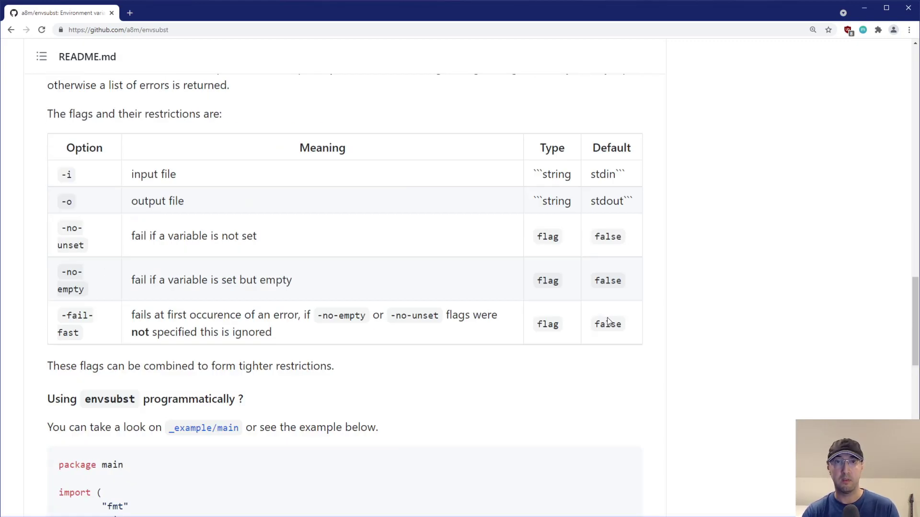
scroll("up", 3)
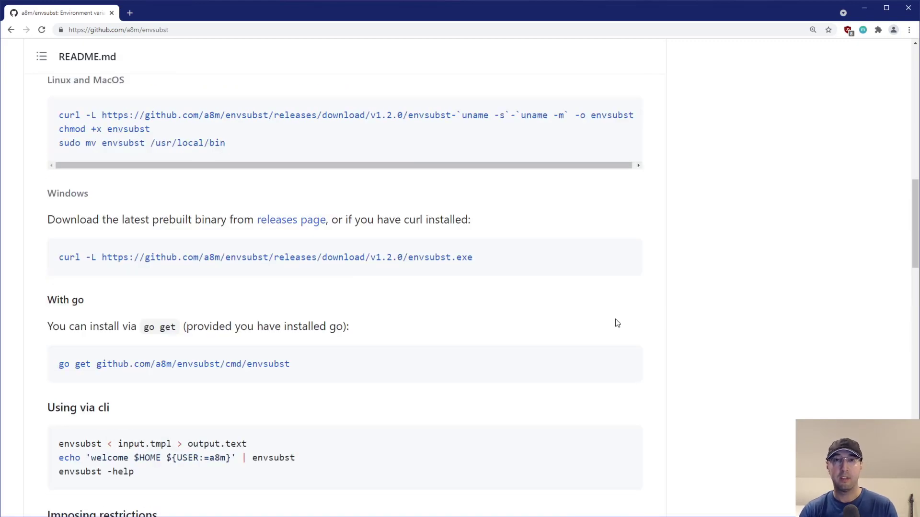
scroll("up", 3)
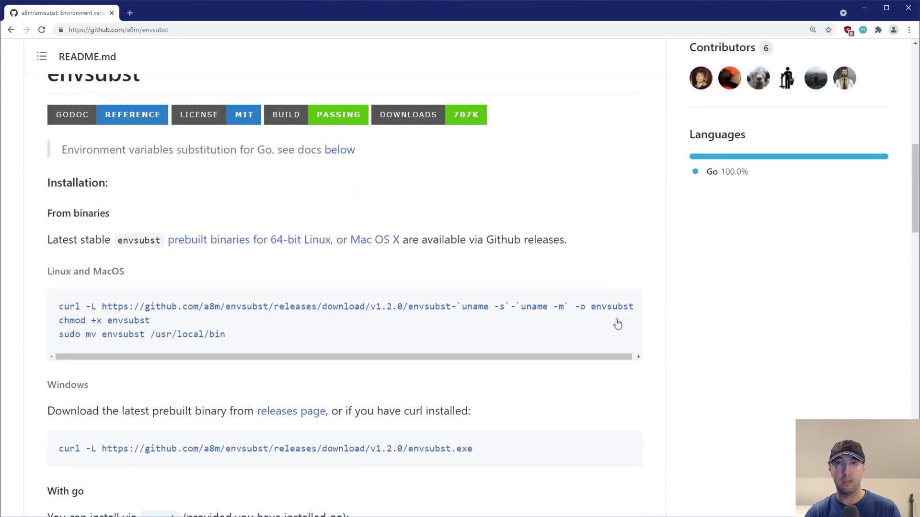
mouse_move(666, 318)
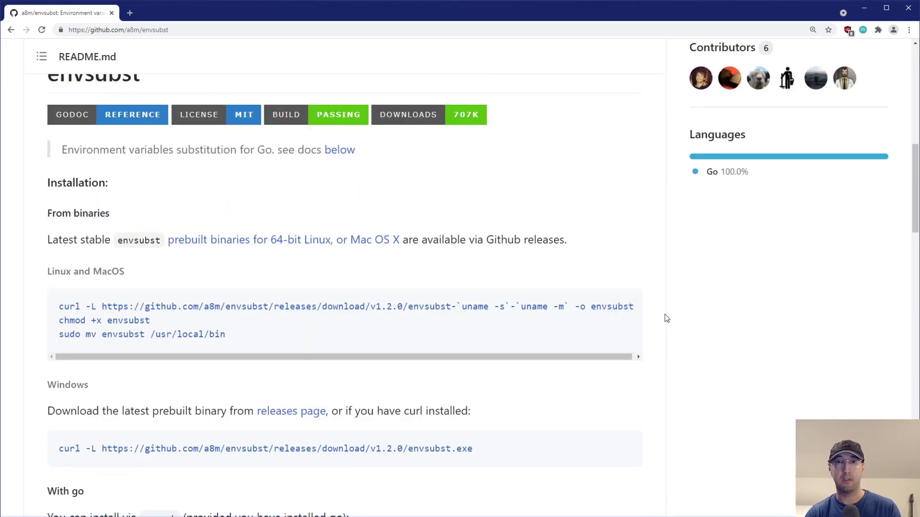
scroll("up", 3)
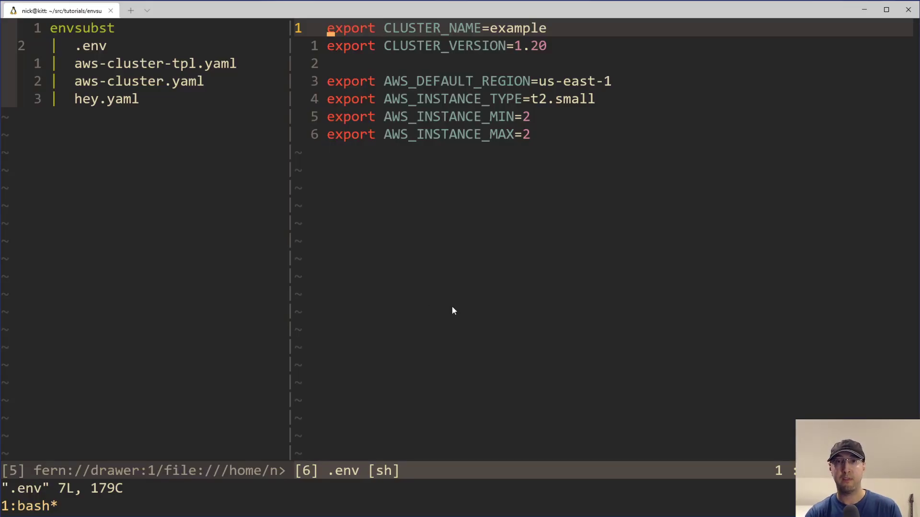
mouse_move(463, 321)
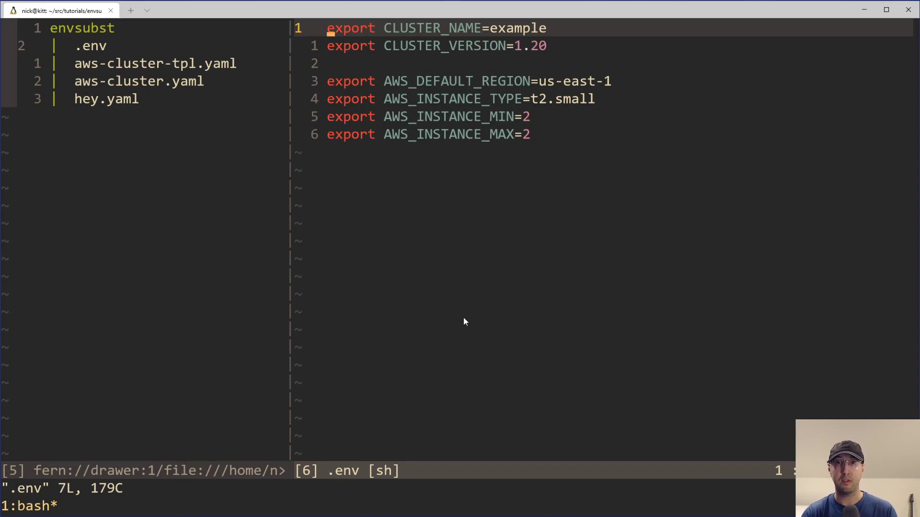
mouse_move(468, 320)
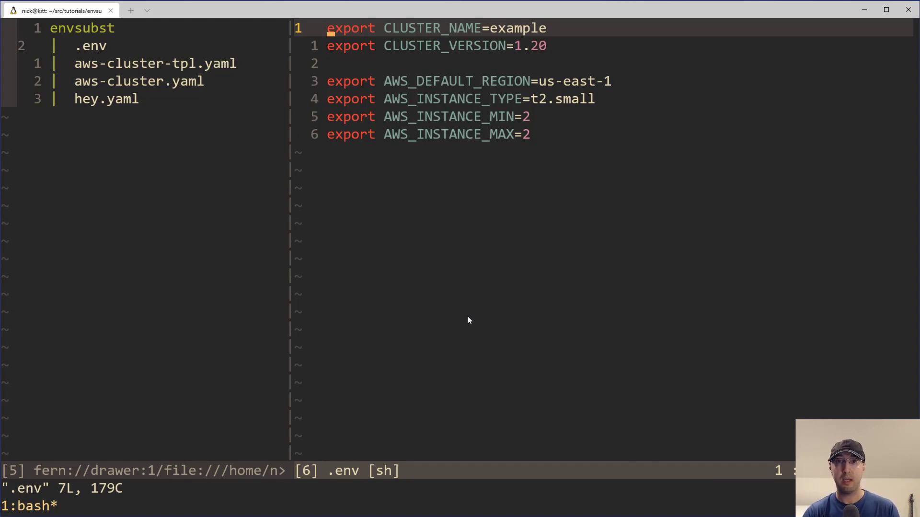